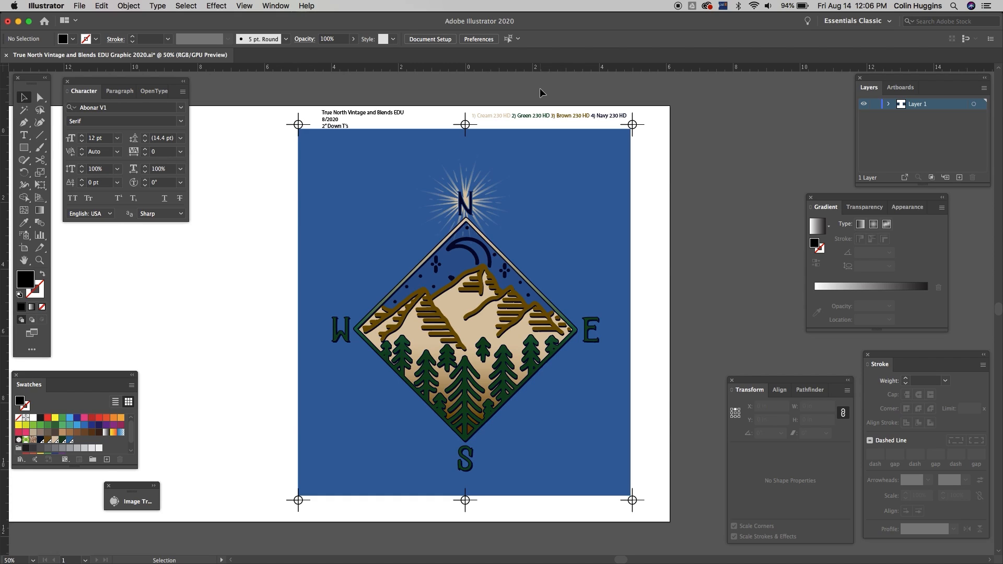
mouse_move(461, 93)
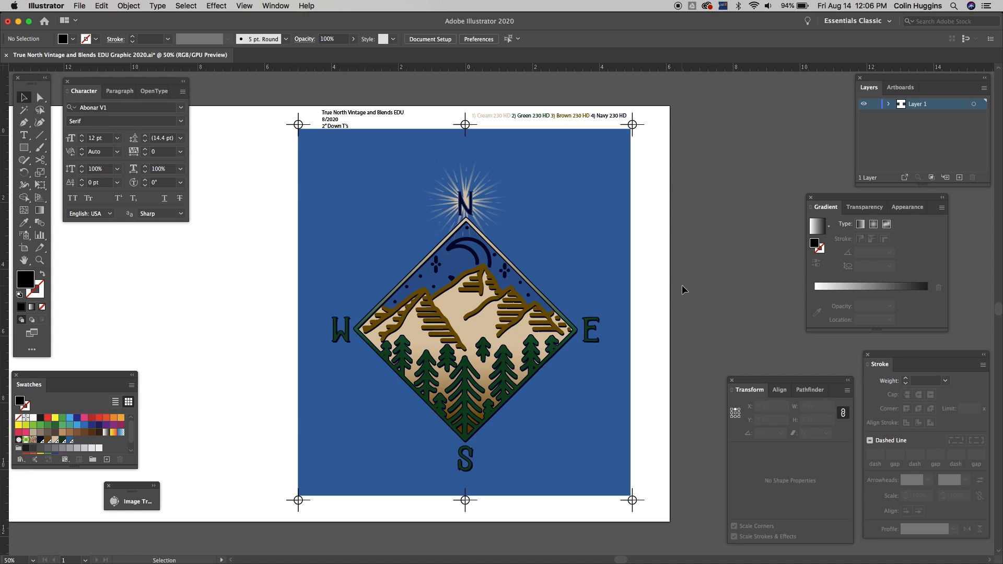
mouse_move(683, 330)
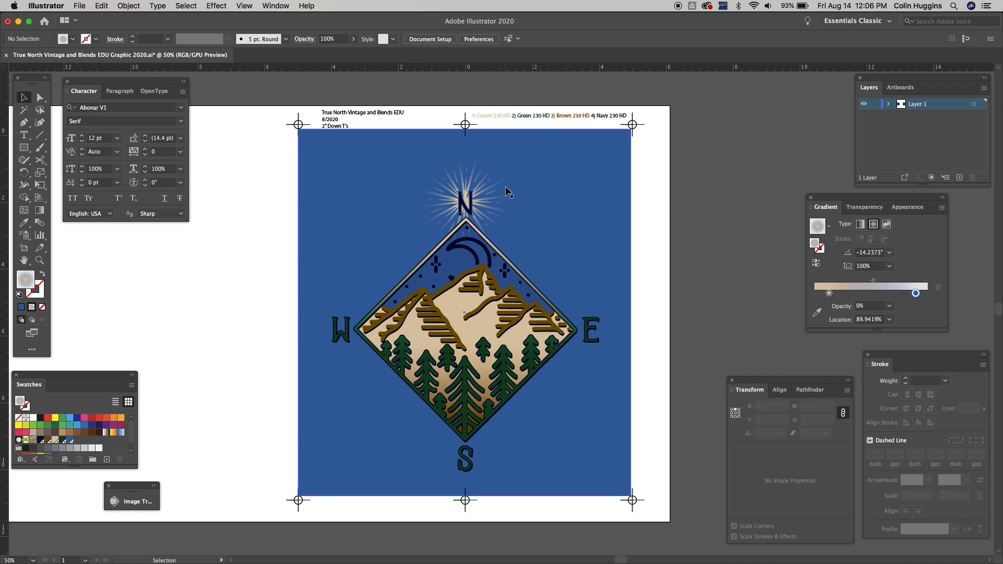
Step: Select the starburst ray group behind the N to inspect its radial gradient
click(464, 205)
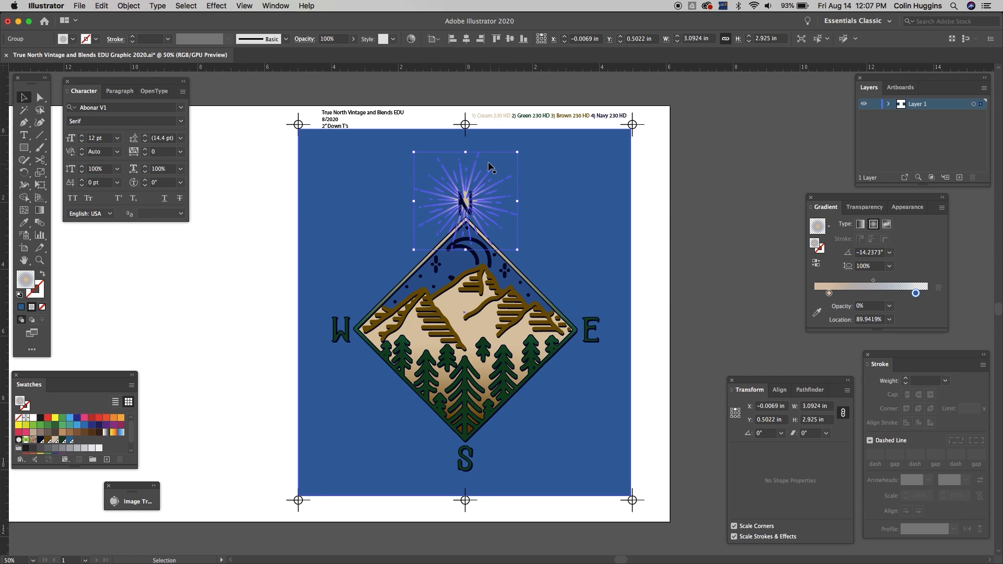
mouse_move(499, 168)
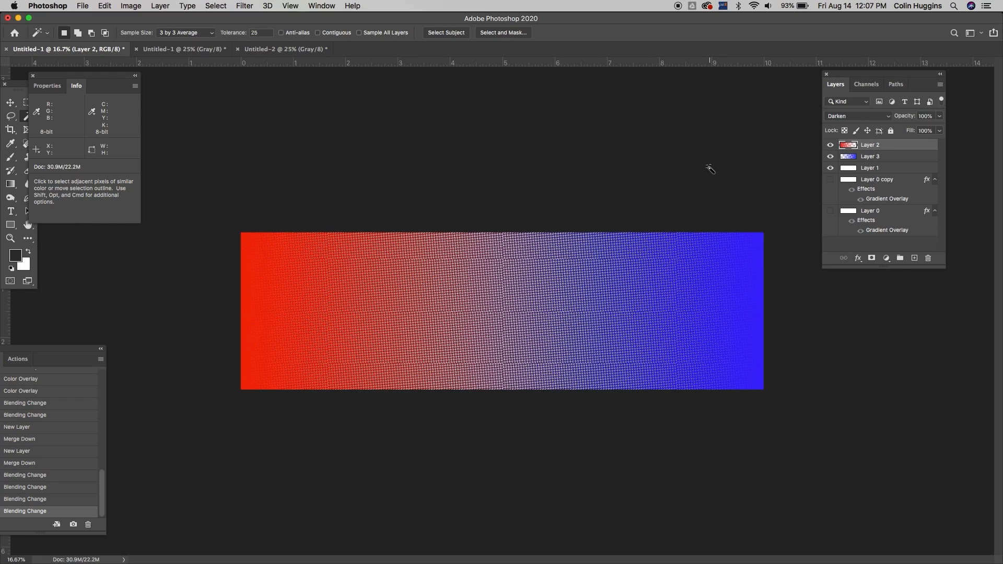
mouse_move(710, 36)
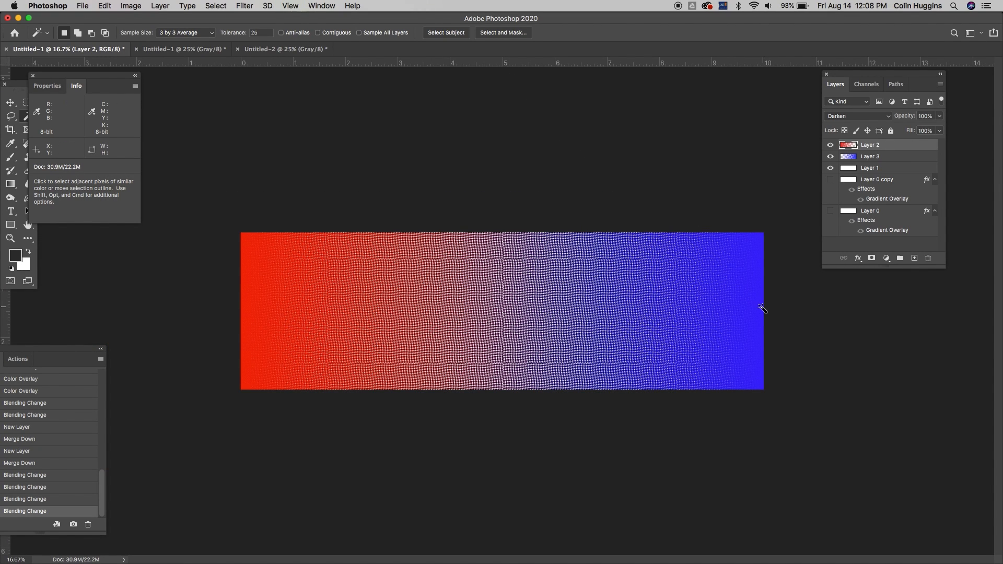
mouse_move(777, 303)
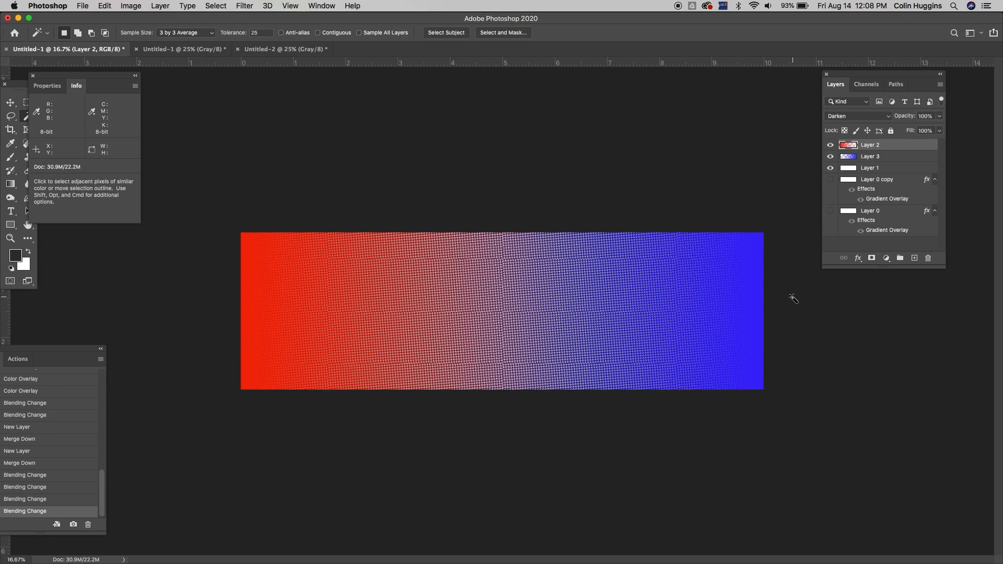
mouse_move(785, 295)
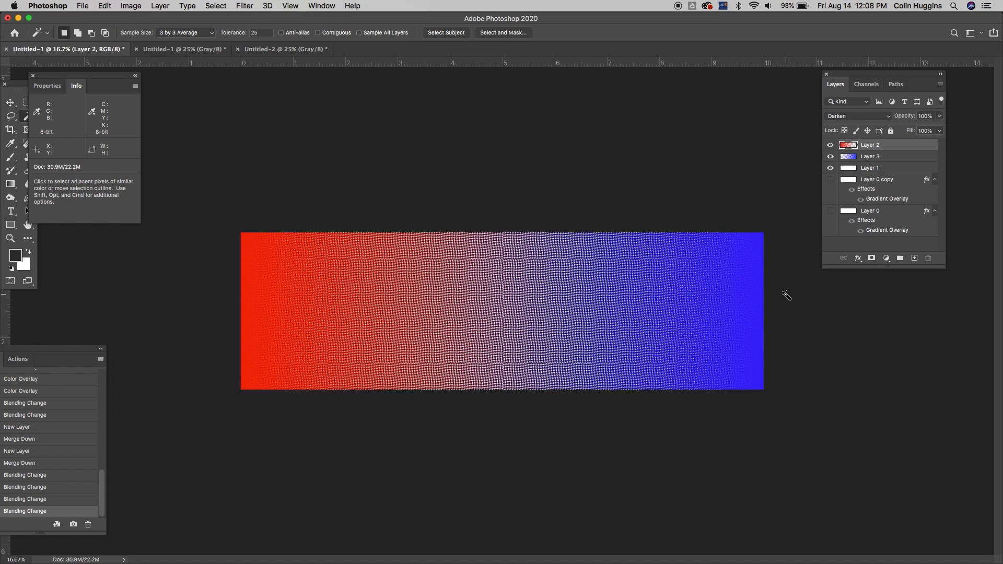
mouse_move(790, 302)
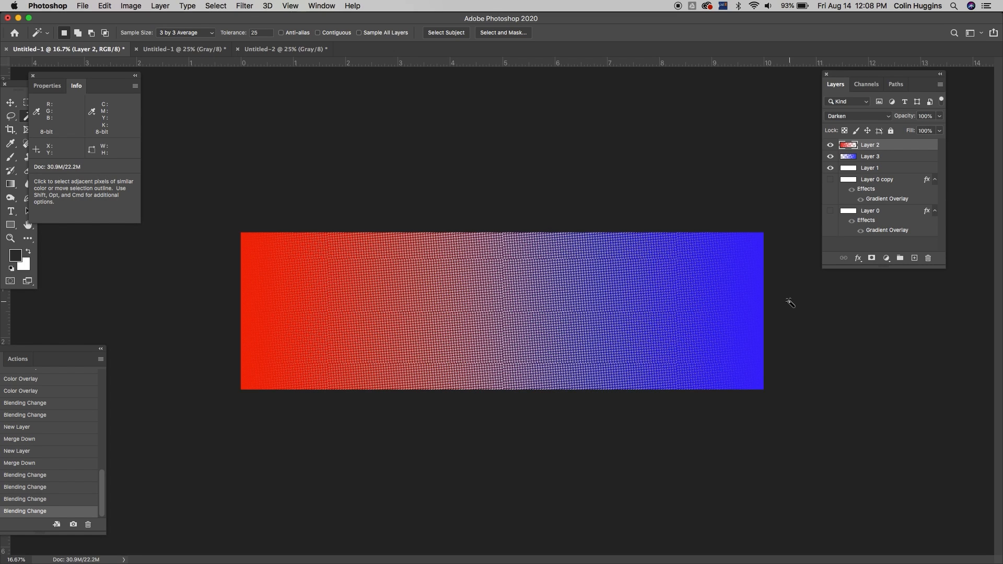
mouse_move(792, 305)
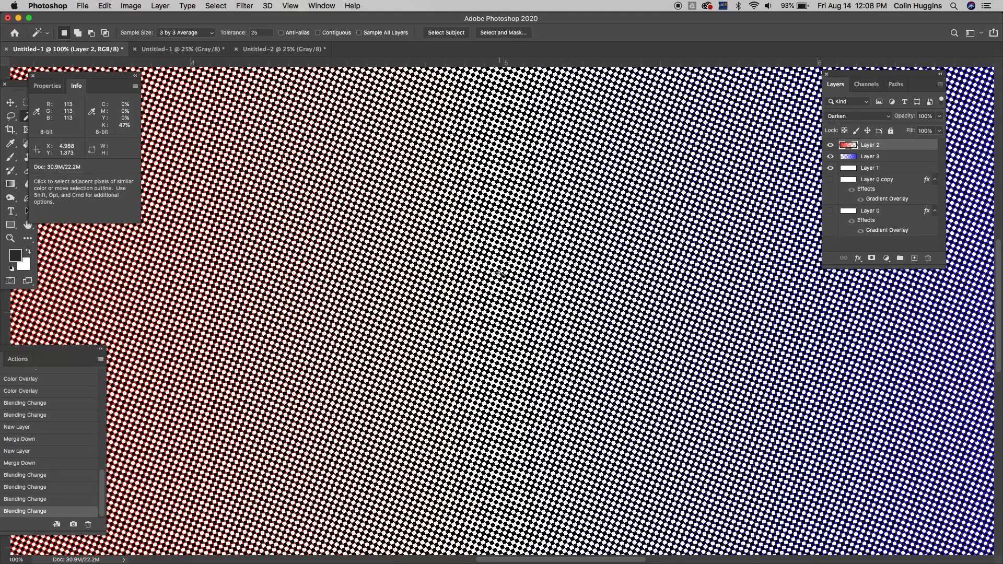
mouse_move(804, 322)
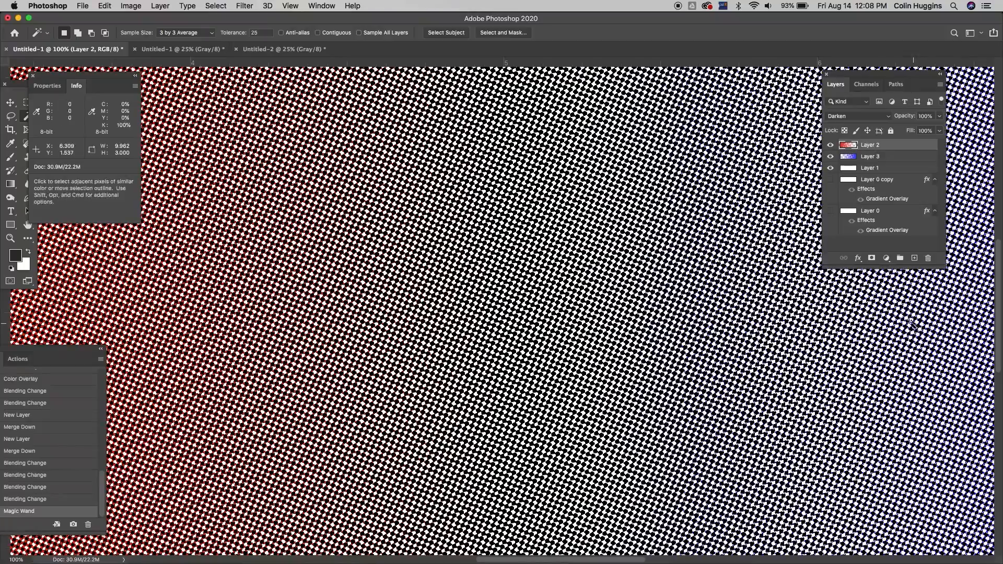
click(495, 296)
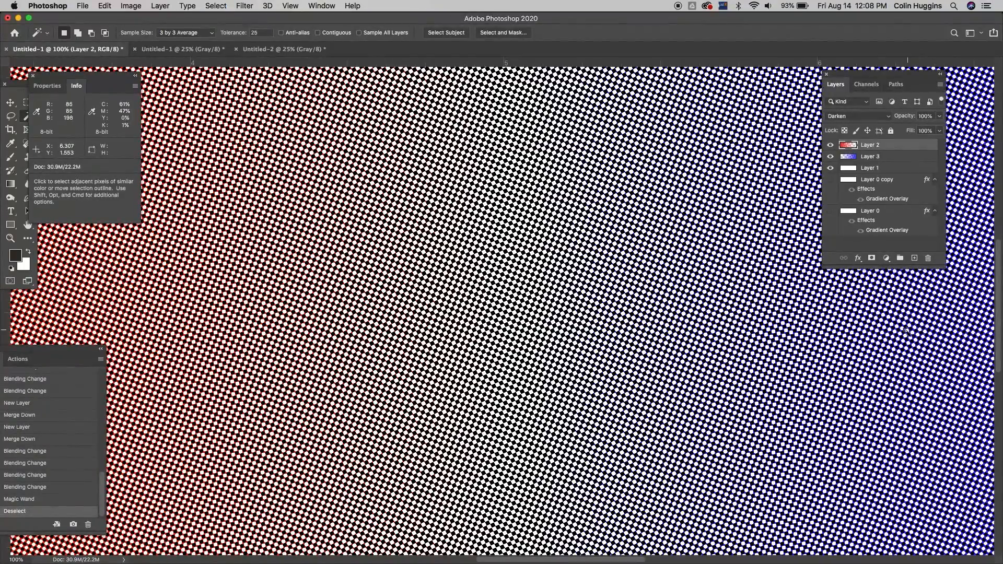
click(829, 145)
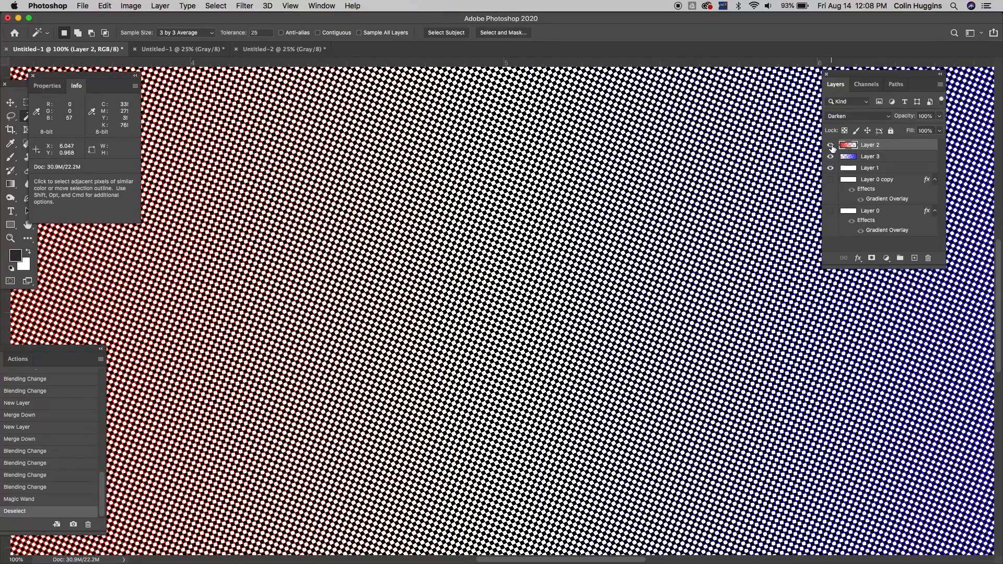
click(829, 156)
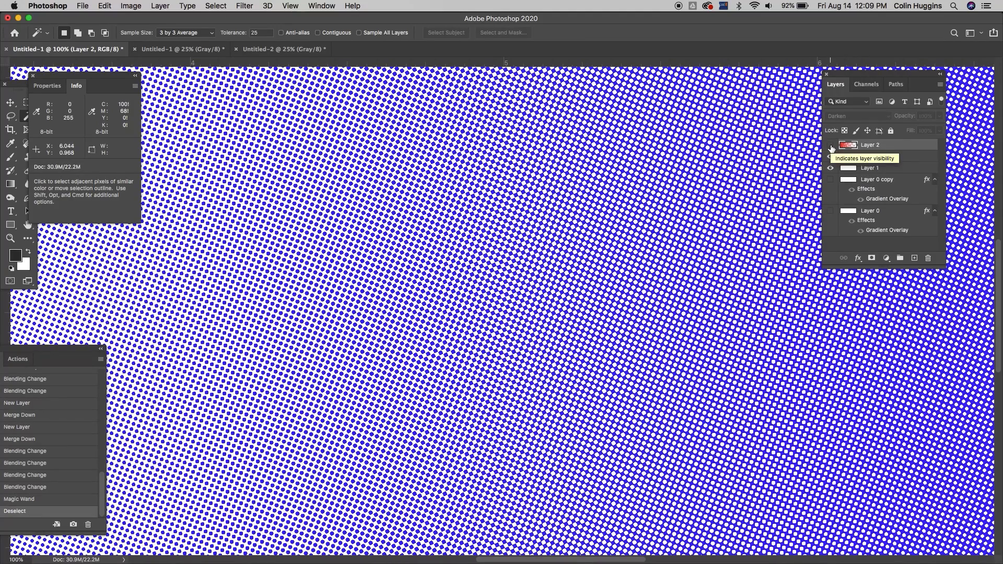
click(830, 145)
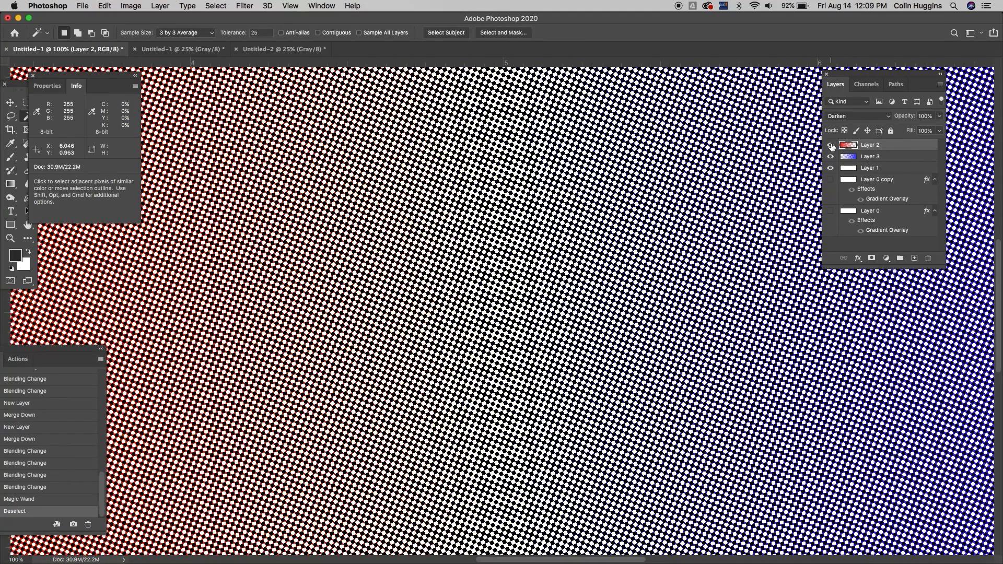
click(830, 144)
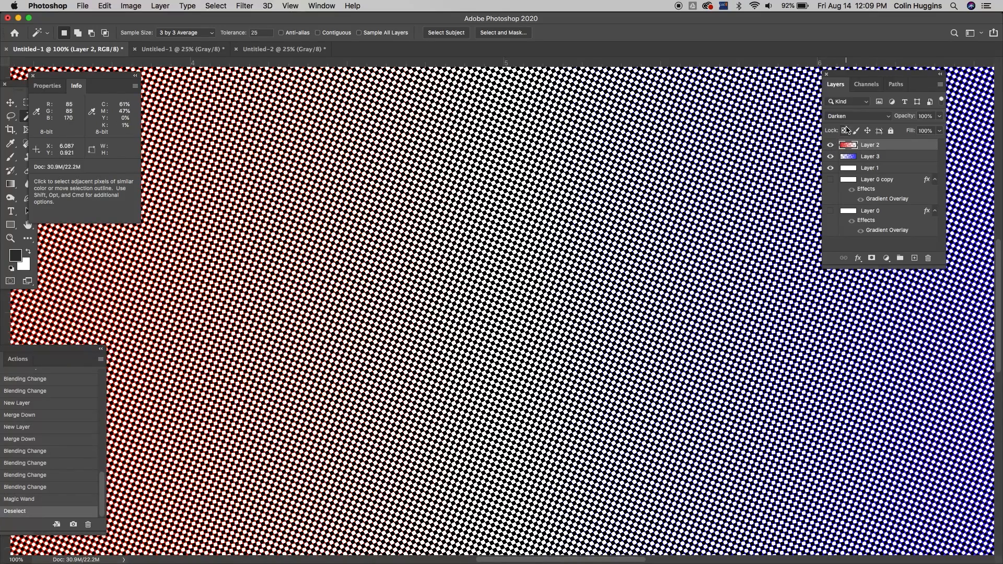
click(856, 116)
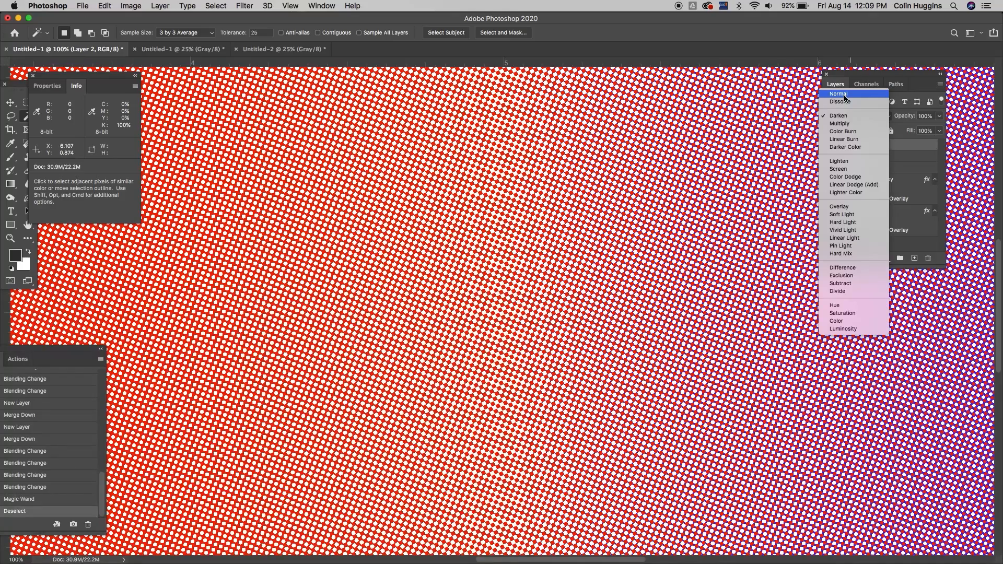
click(840, 102)
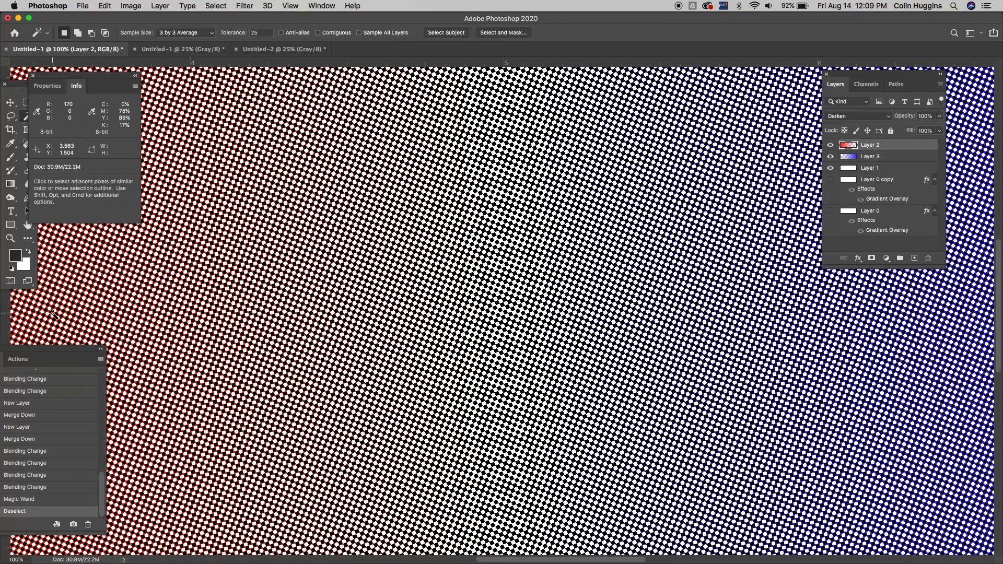
mouse_move(48, 305)
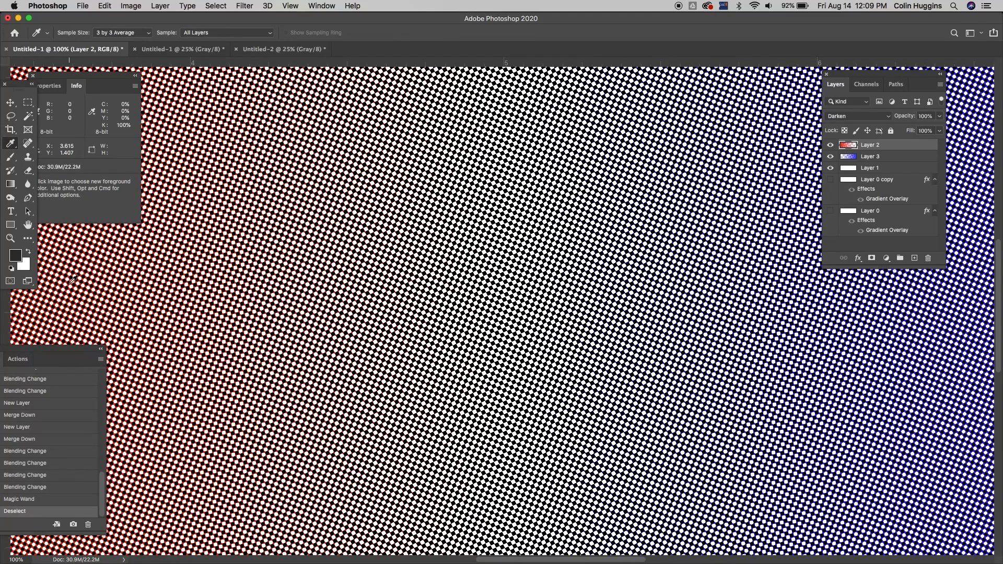
click(72, 280)
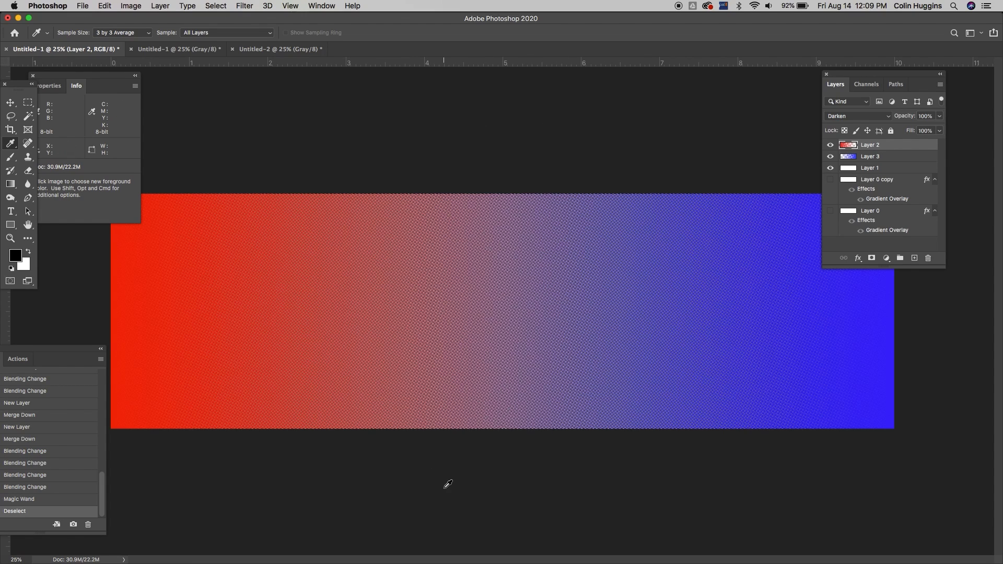
mouse_move(641, 491)
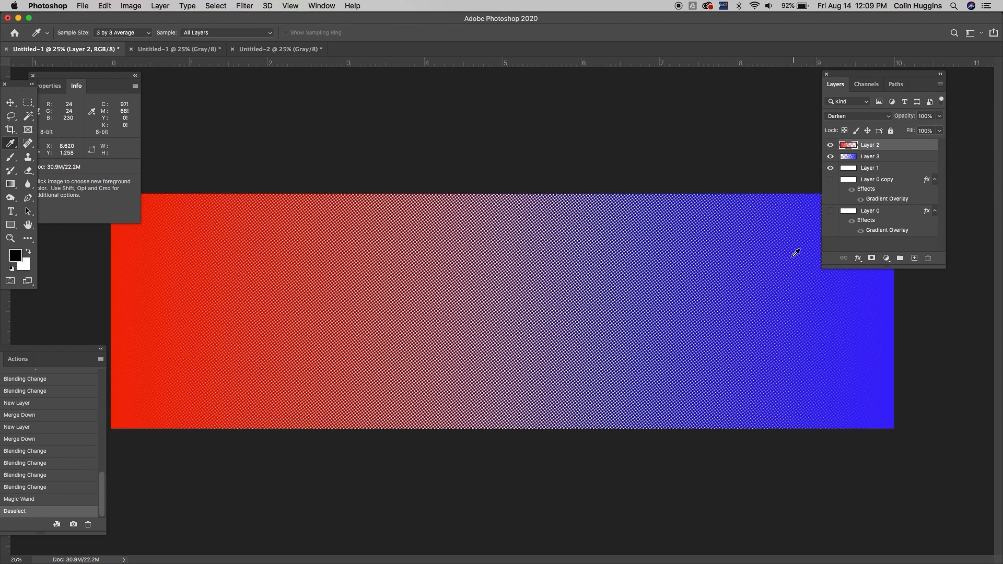
Step: Sample the blue colour from the right side of the gradient with the Eyedropper
click(10, 102)
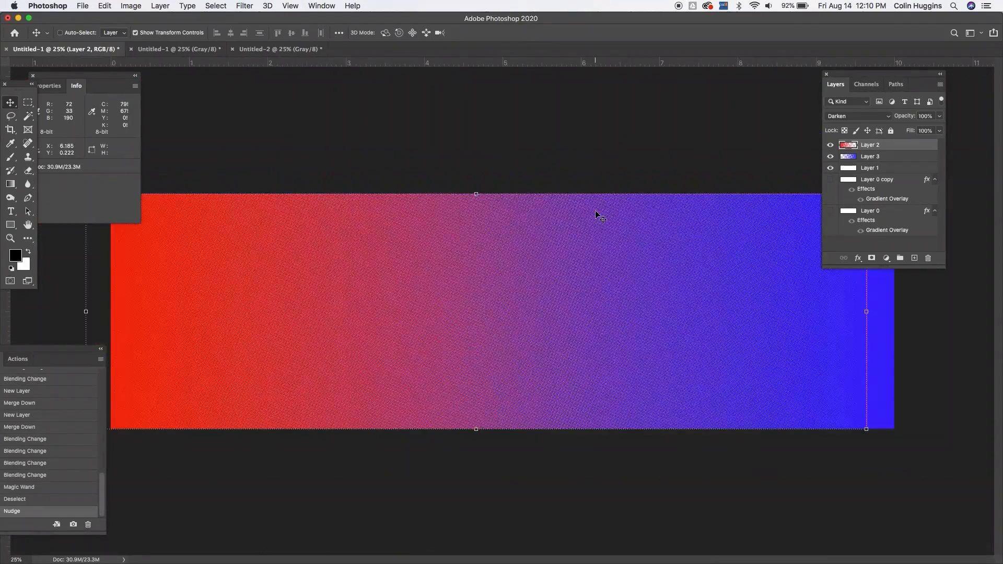
mouse_move(609, 251)
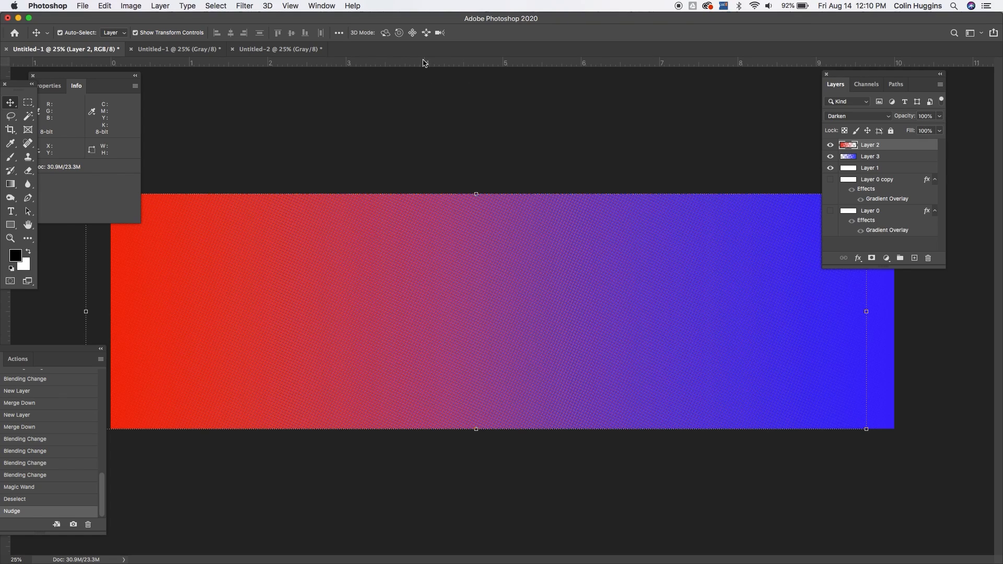
mouse_move(479, 195)
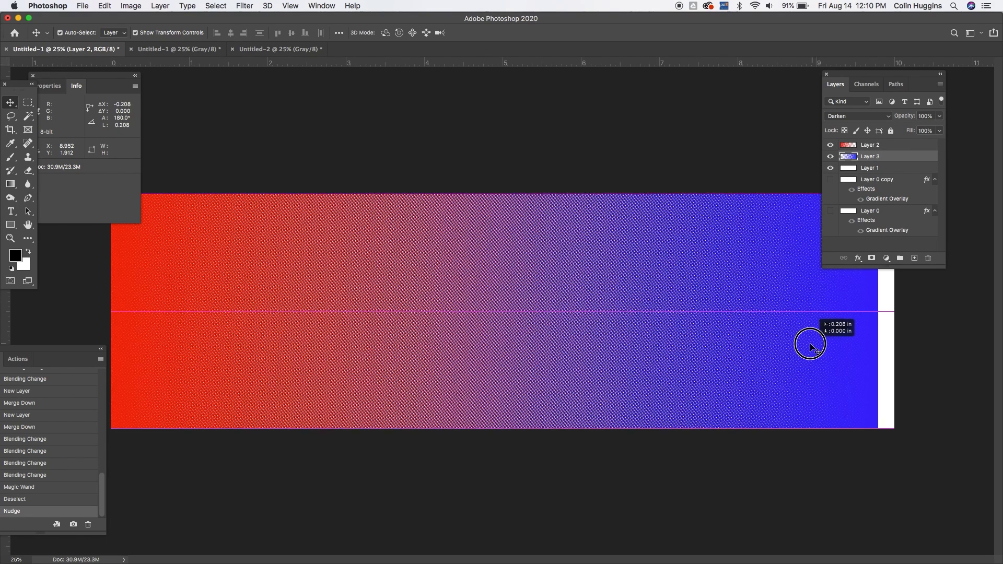
Step: Drag the red-to-blue gradient layer leftward so the pale halftone area fills the right side
drag(809, 346, 773, 350)
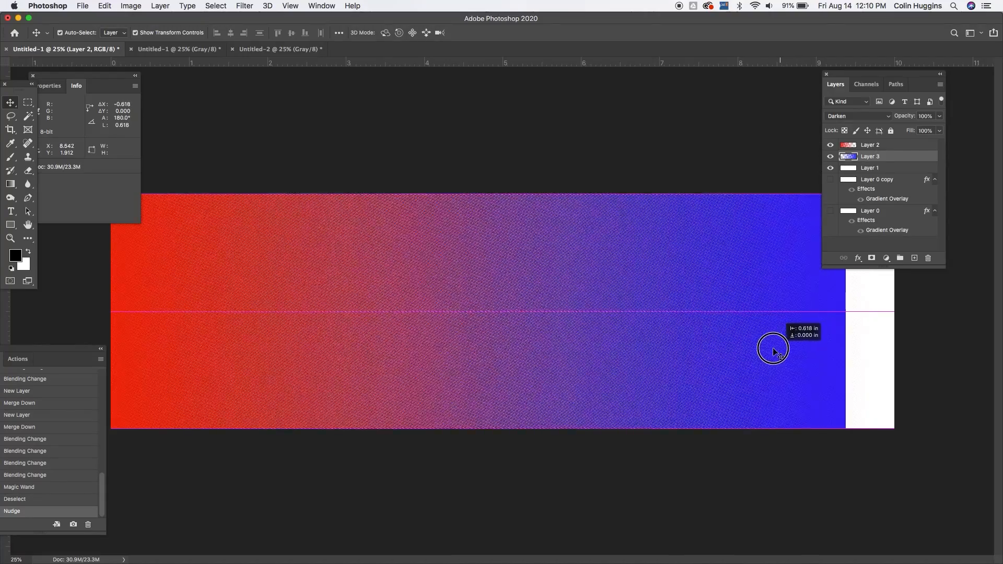
drag(773, 351, 685, 358)
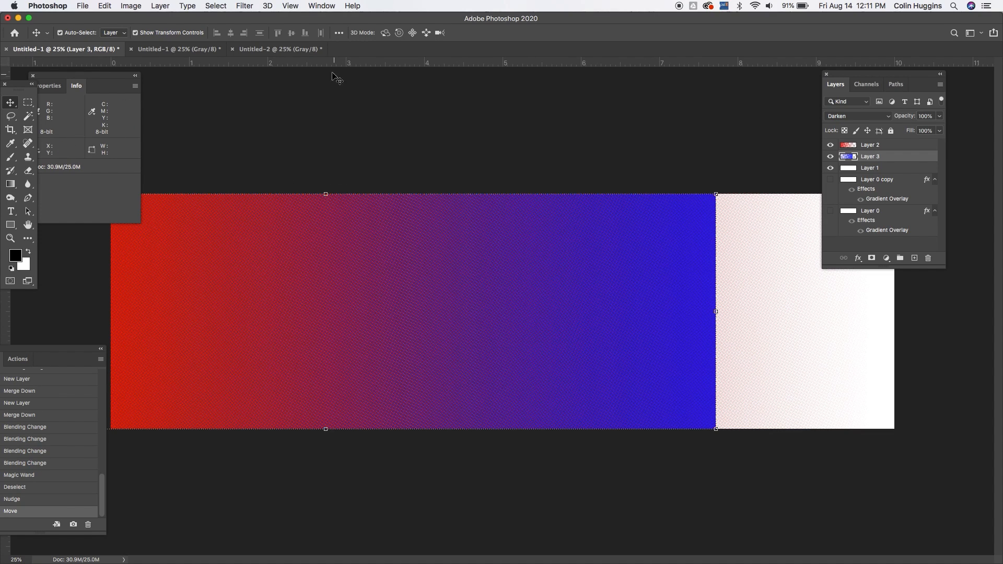
mouse_move(328, 71)
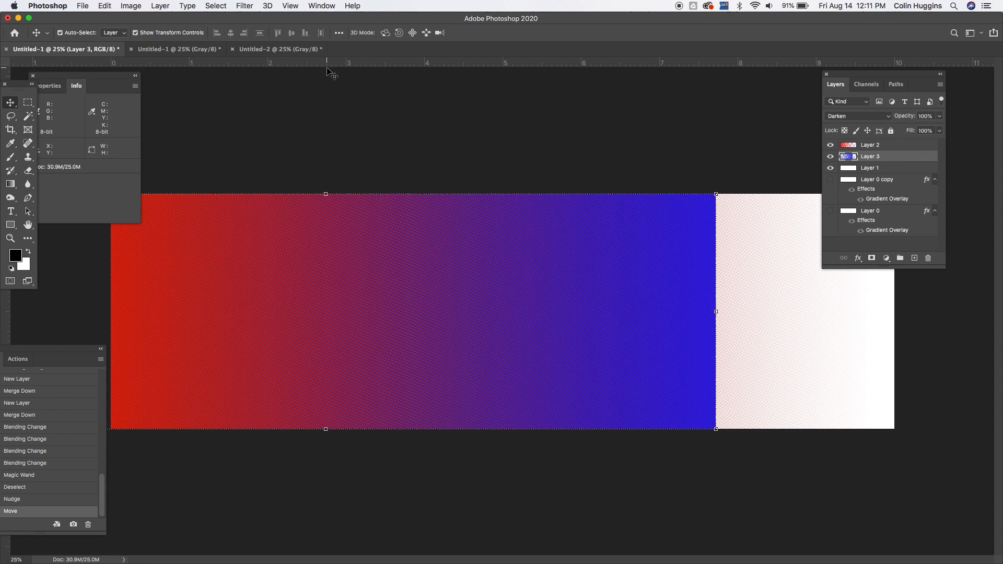
mouse_move(798, 314)
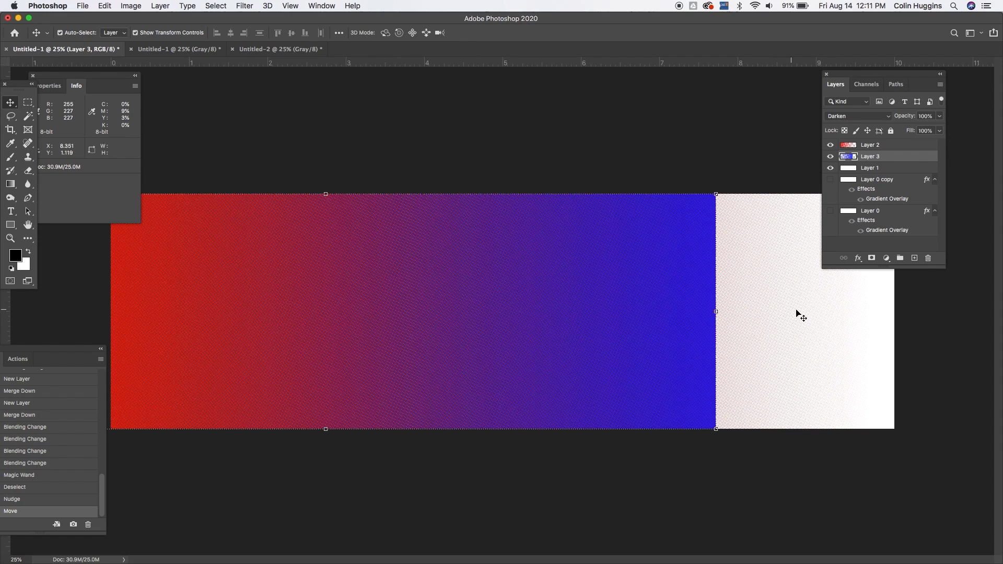
mouse_move(850, 307)
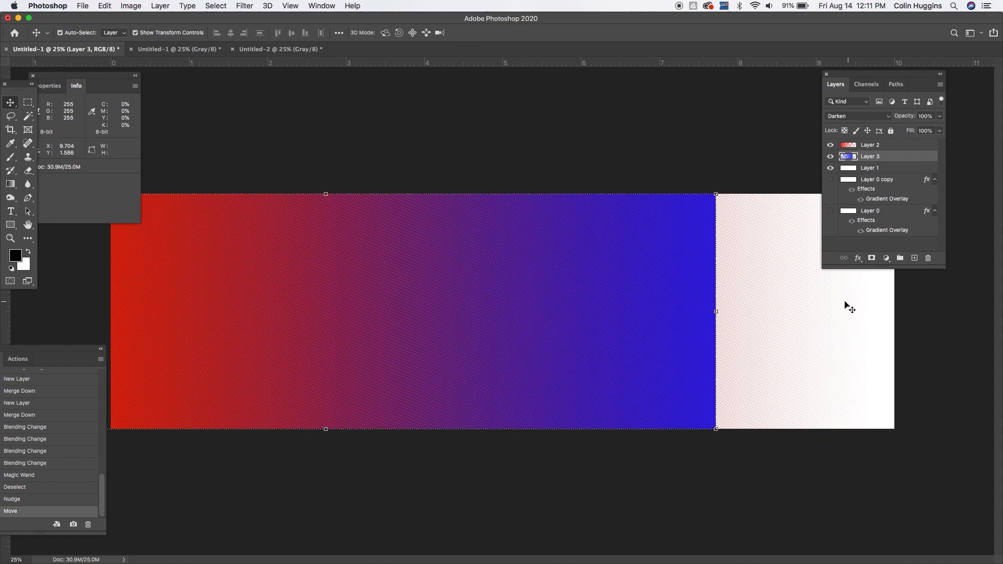
mouse_move(876, 325)
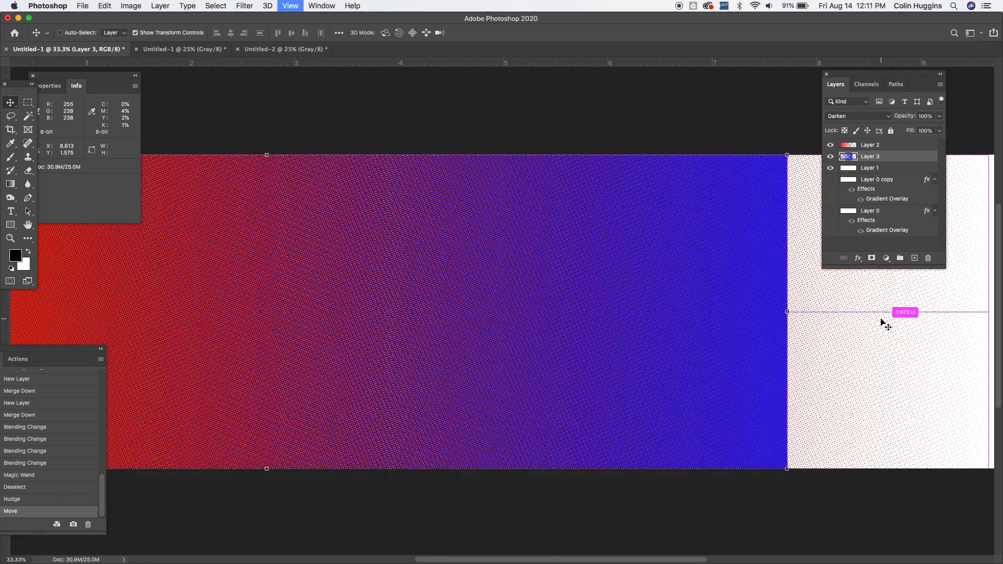
key(cmd+plus)
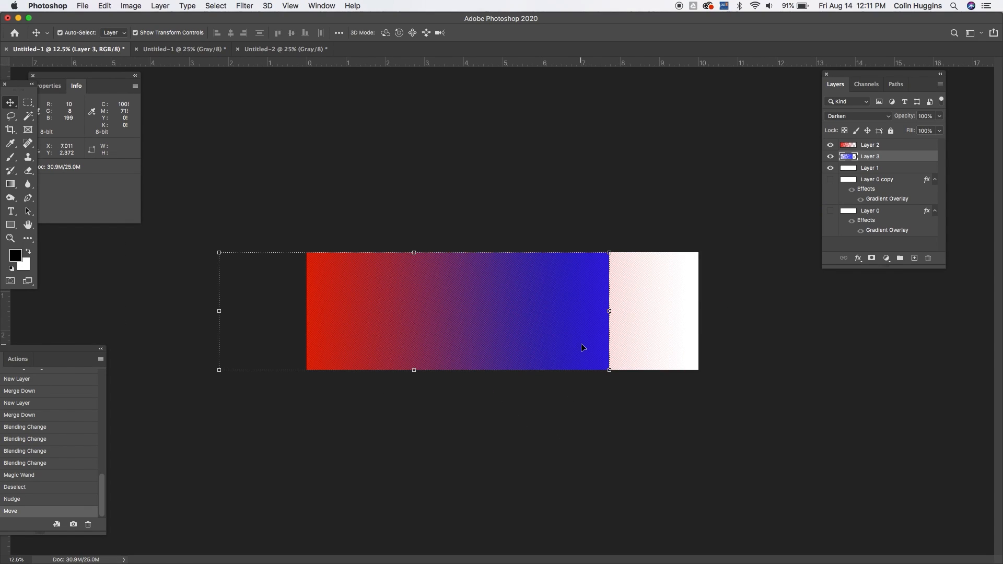
drag(582, 347, 659, 344)
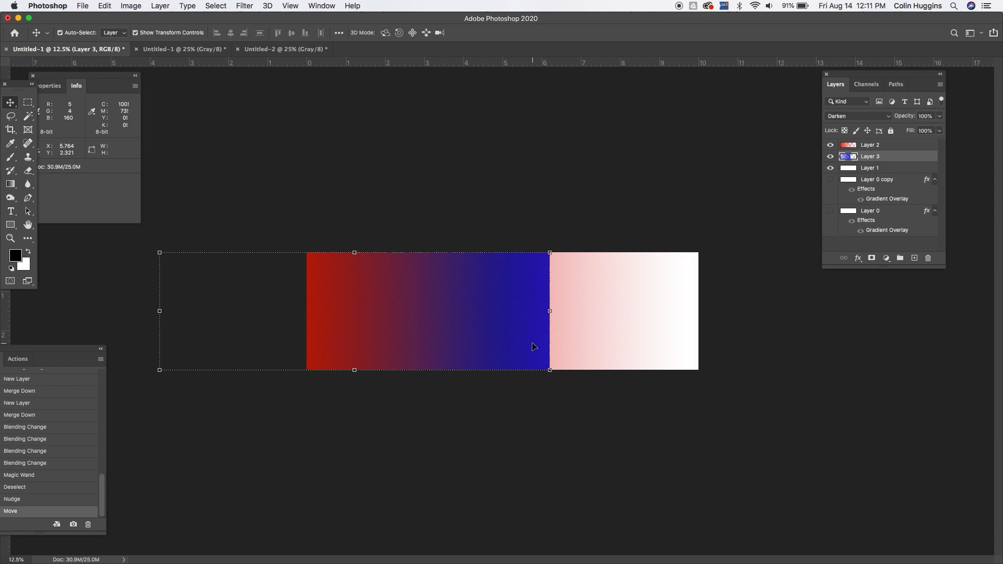
drag(533, 347, 676, 335)
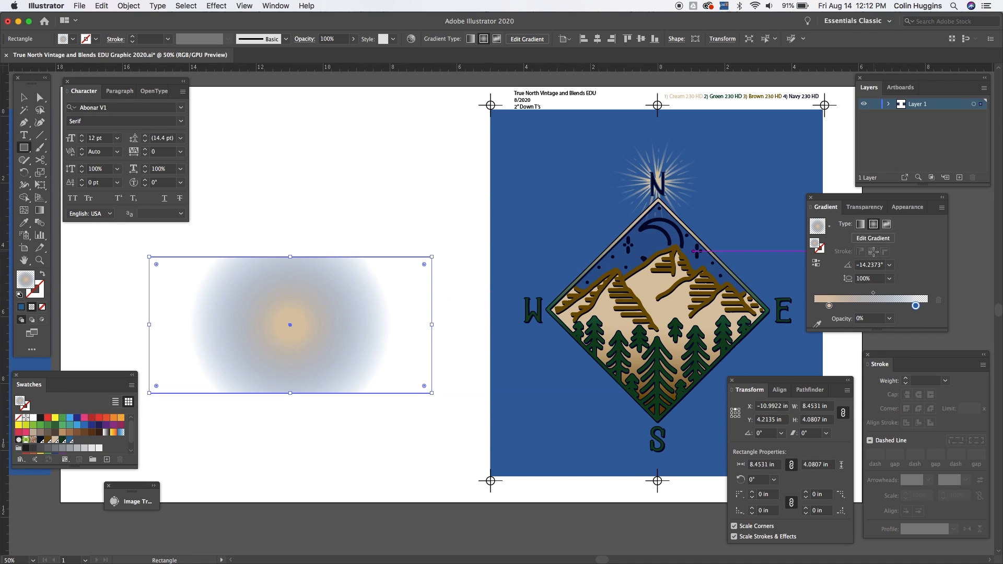
Step: Make the rectangle's gradient Linear, reposition its stops and recolour them green and navy
click(861, 224)
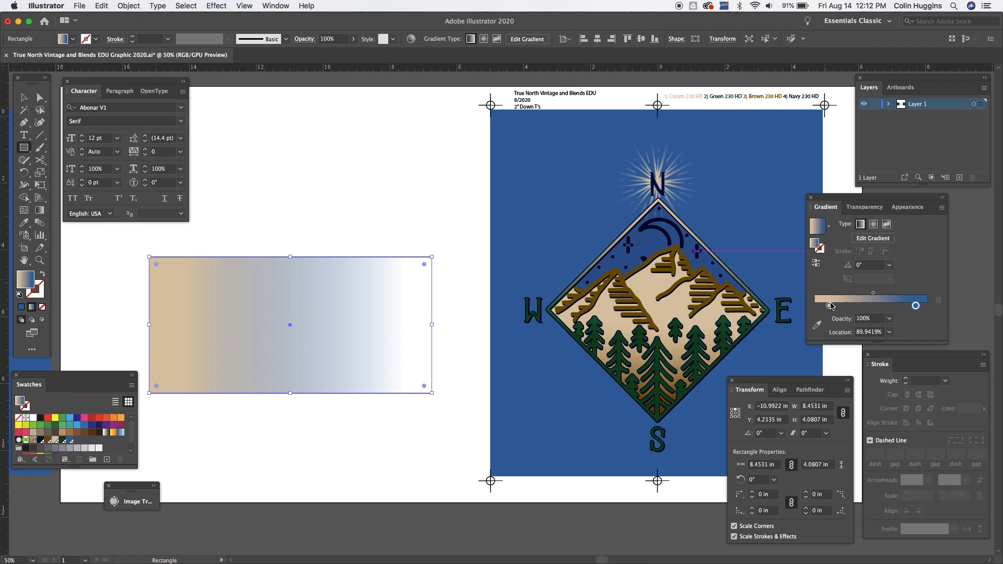
drag(915, 305, 828, 305)
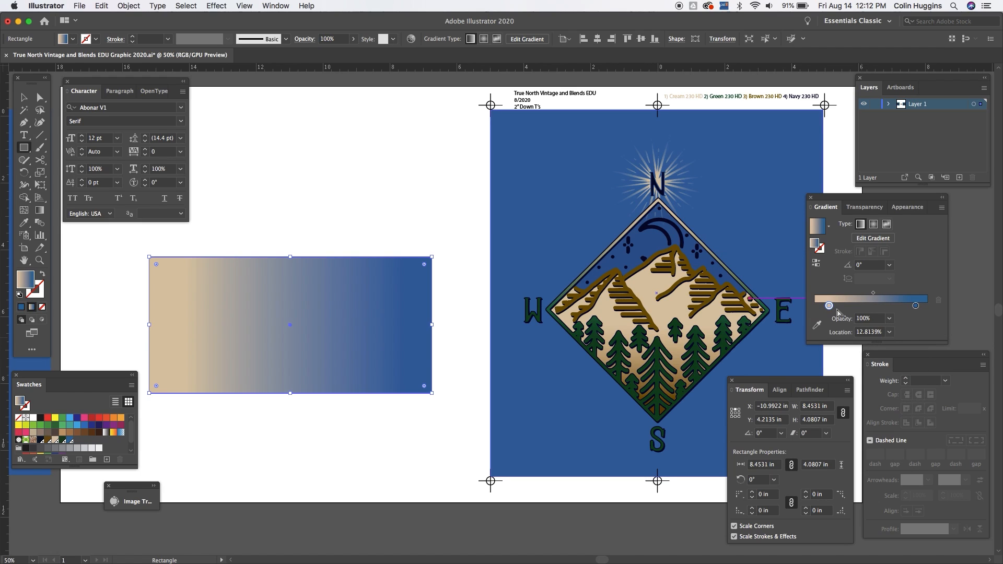
drag(830, 305, 926, 306)
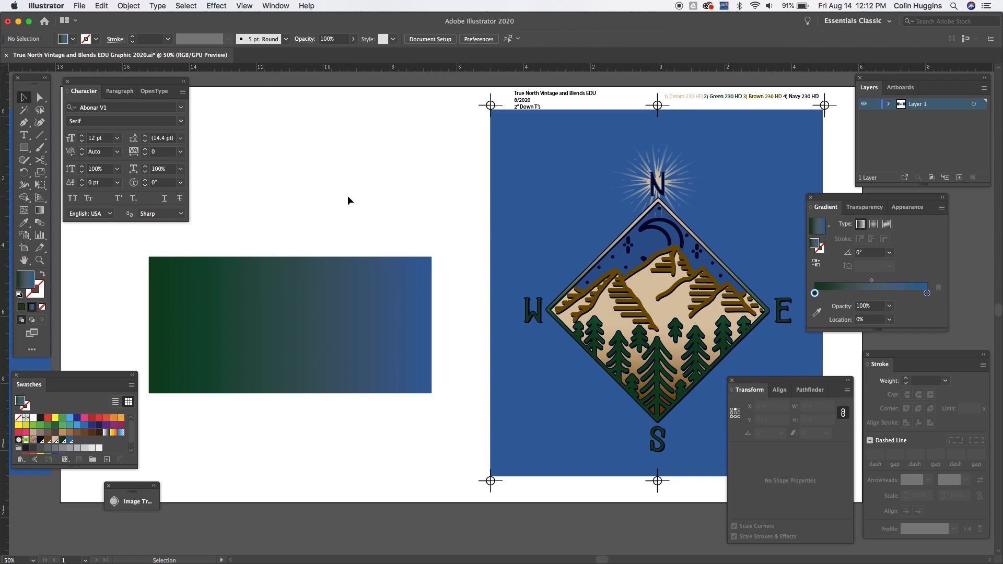
mouse_move(278, 359)
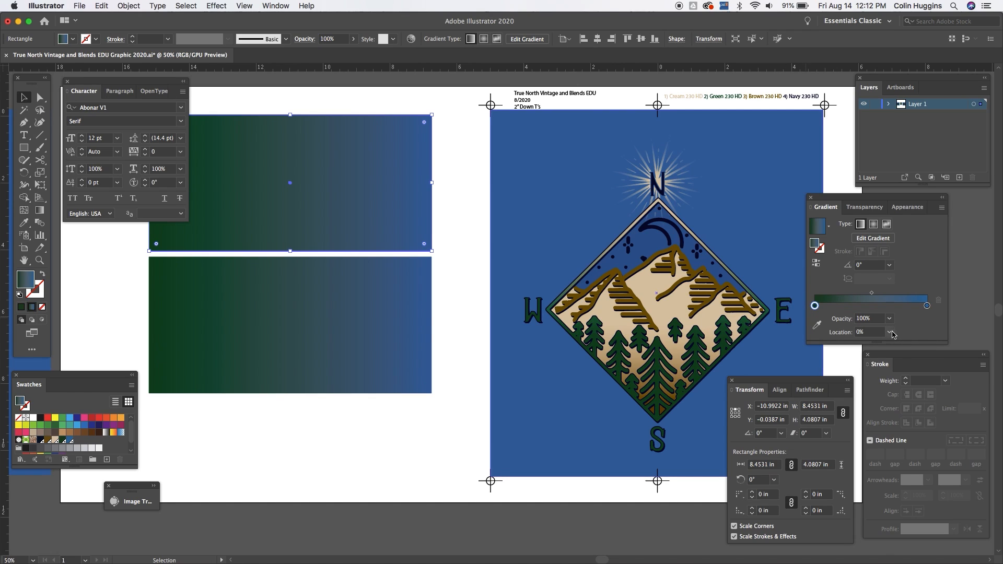
Step: Set the top copy's green stop and the bottom copy's navy stop to 0% opacity
click(890, 333)
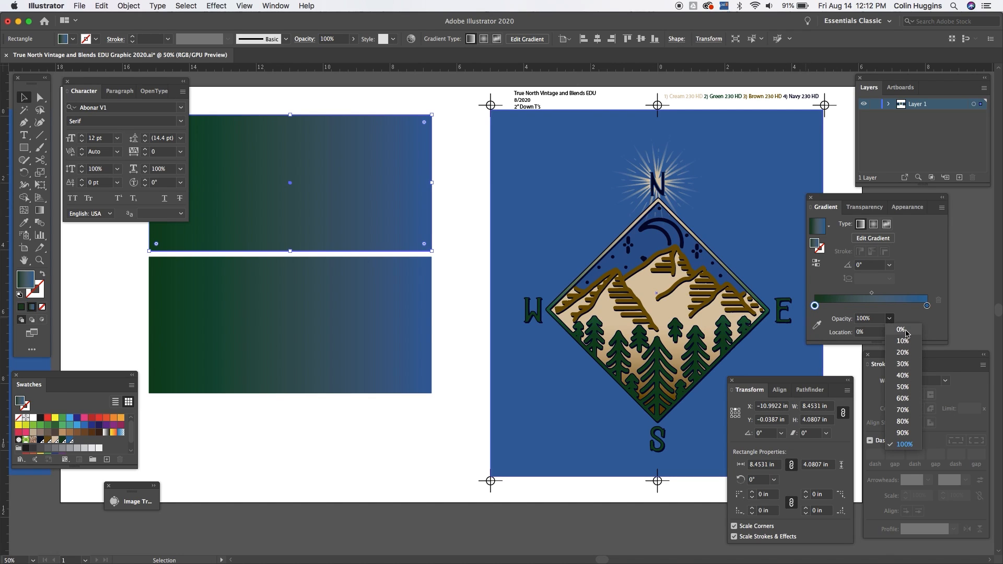
click(900, 329)
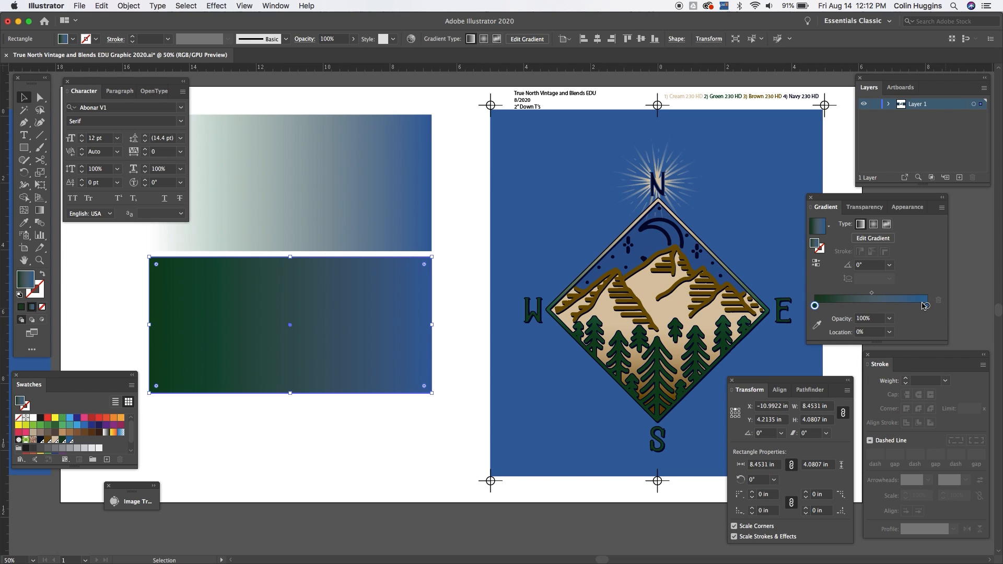
click(895, 332)
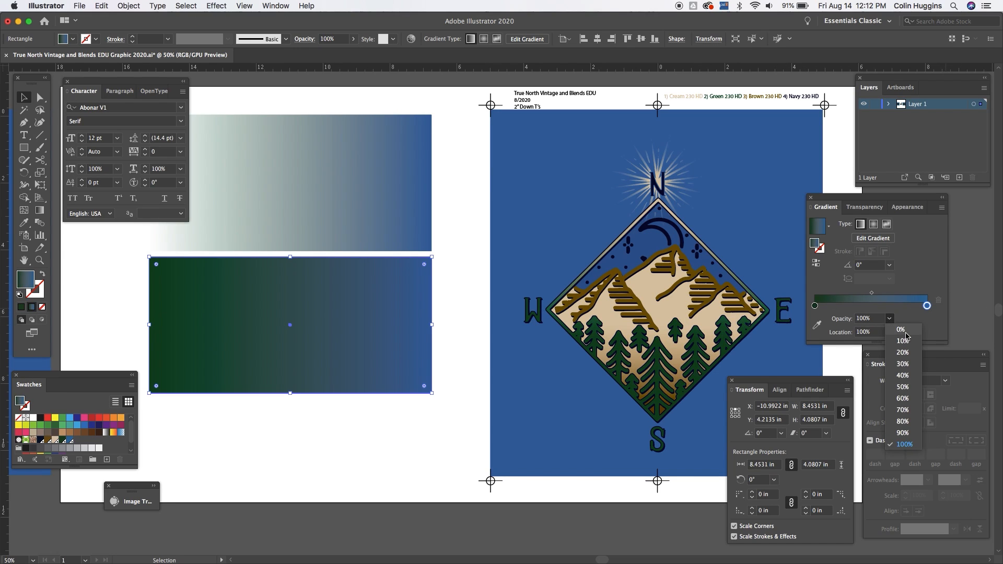
click(900, 329)
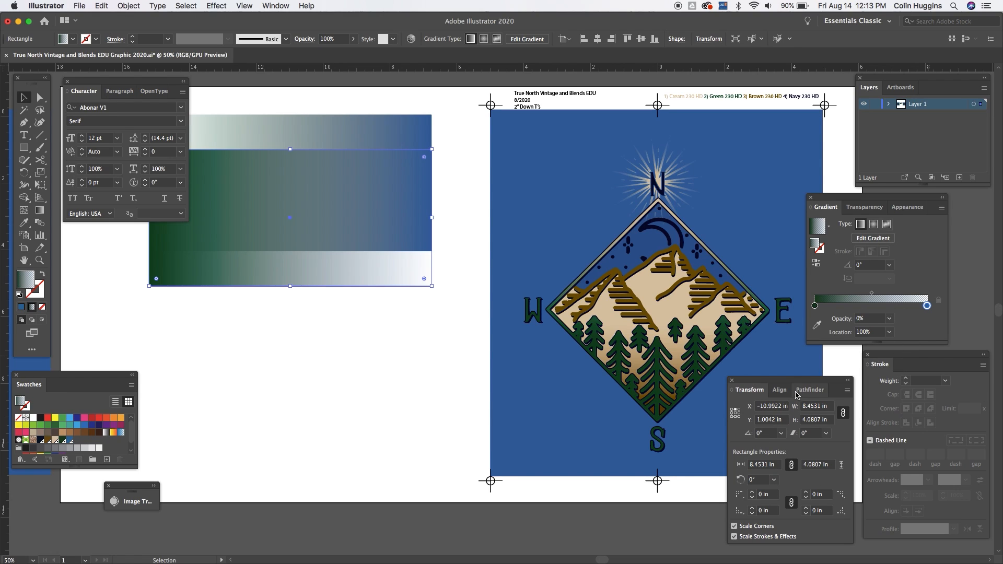
Step: Set the overlapping rectangle to Multiply blending in the Transparency panel
click(864, 207)
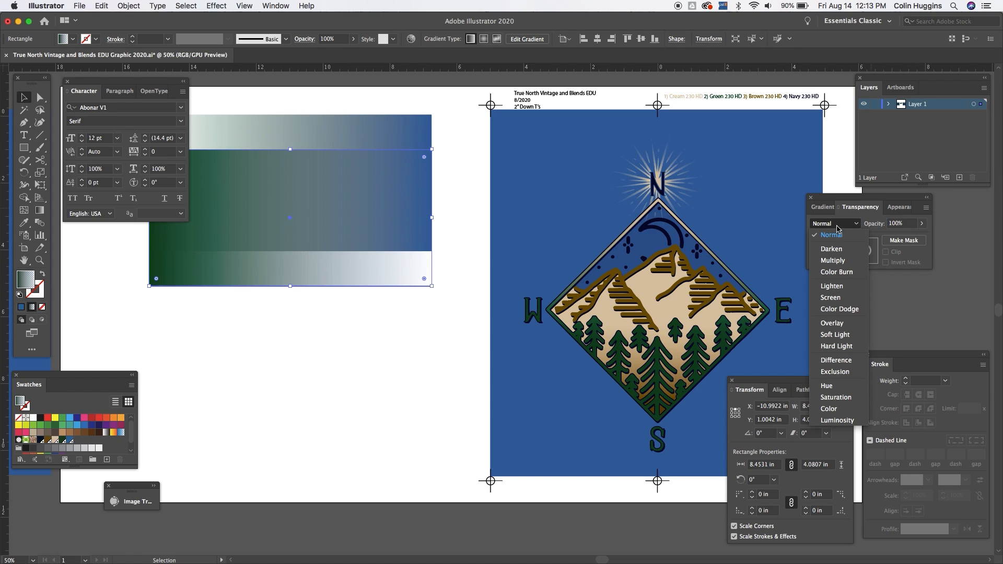
click(832, 260)
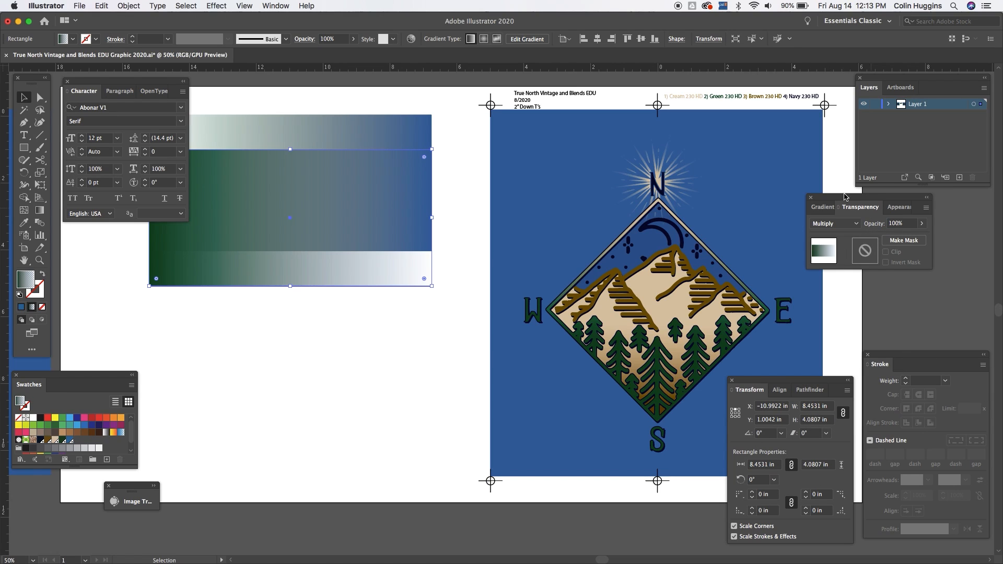
click(822, 206)
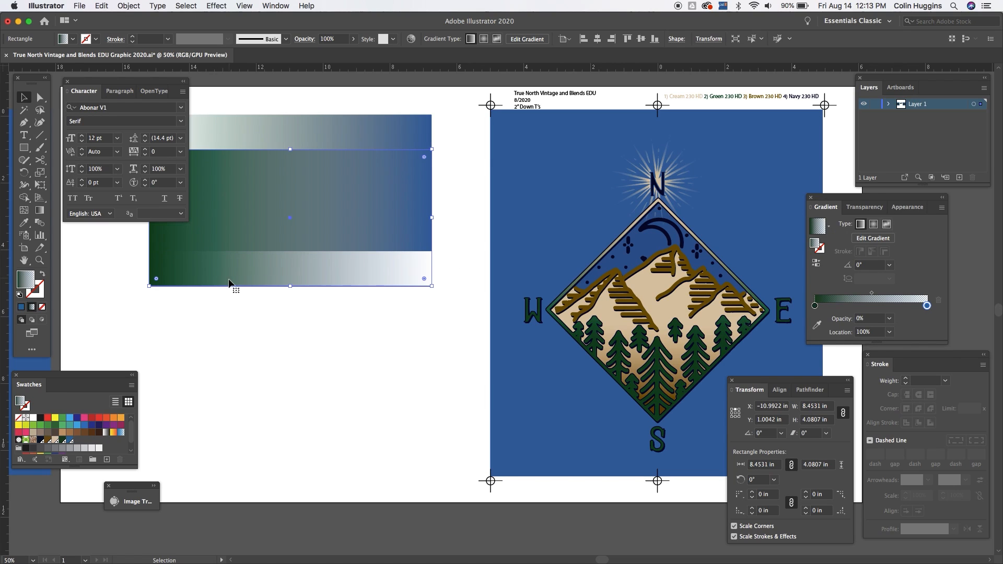
mouse_move(872, 295)
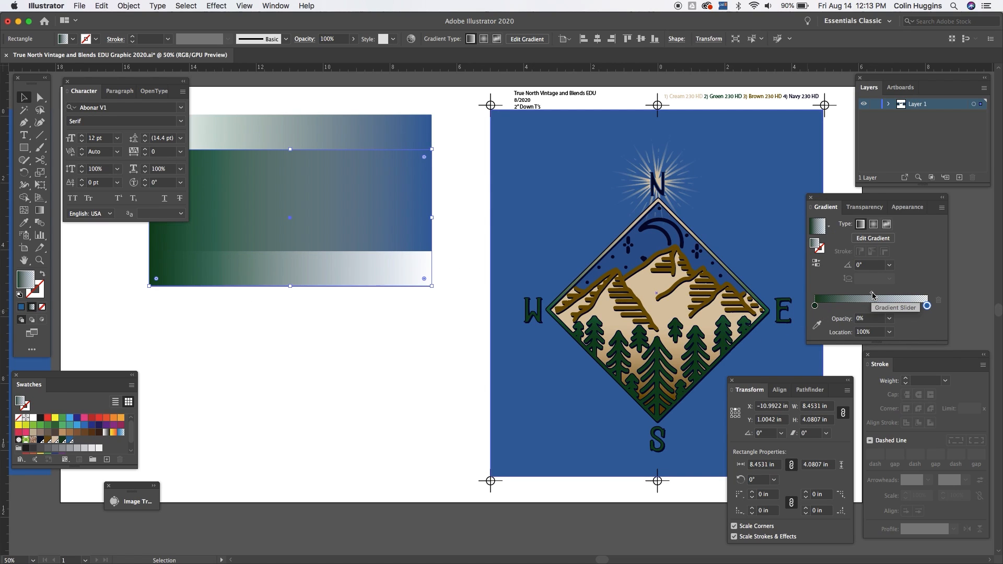
Step: Drag the gradient midpoint toward the white end, settling it about a third along
drag(926, 306, 871, 293)
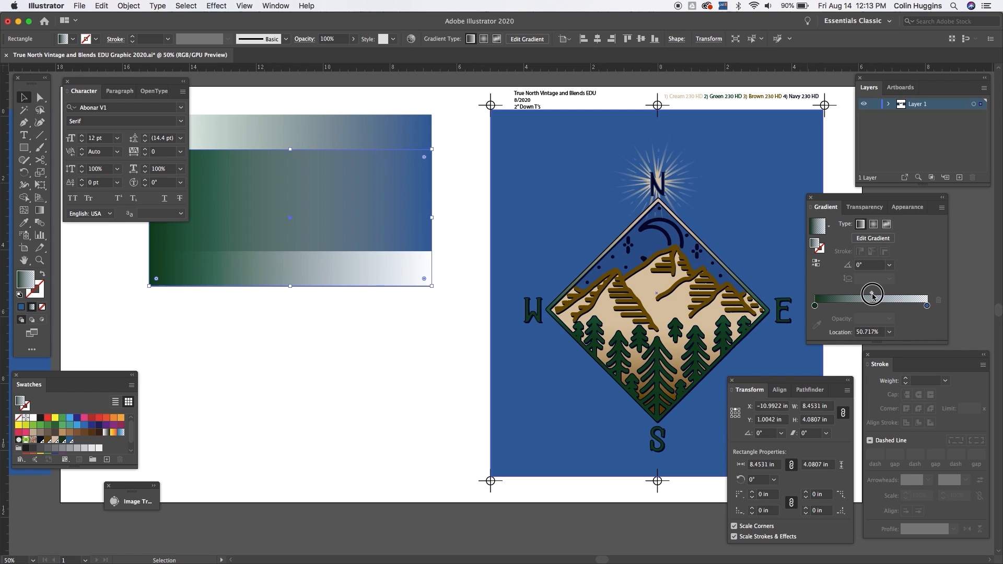
drag(871, 294, 894, 294)
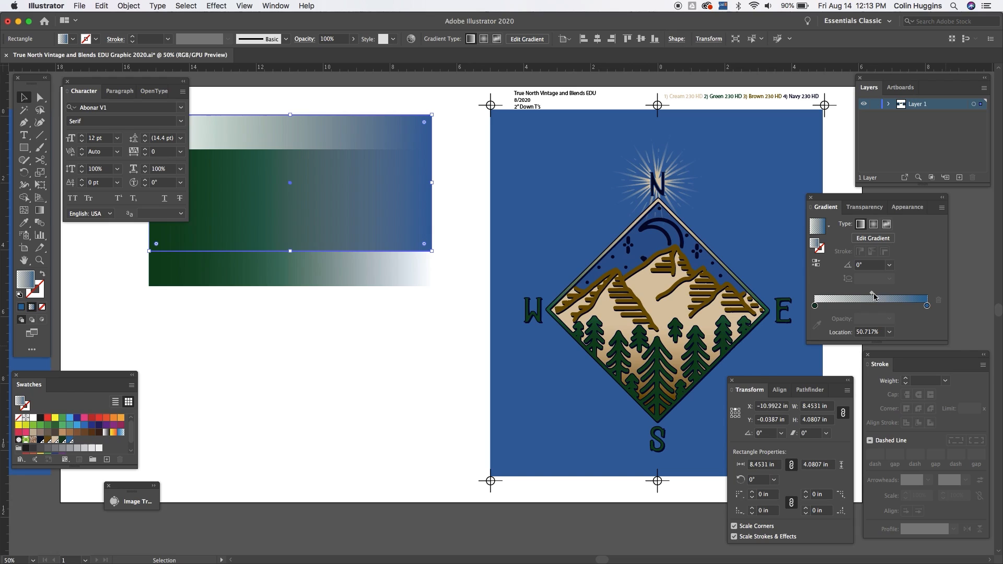
drag(873, 298, 858, 294)
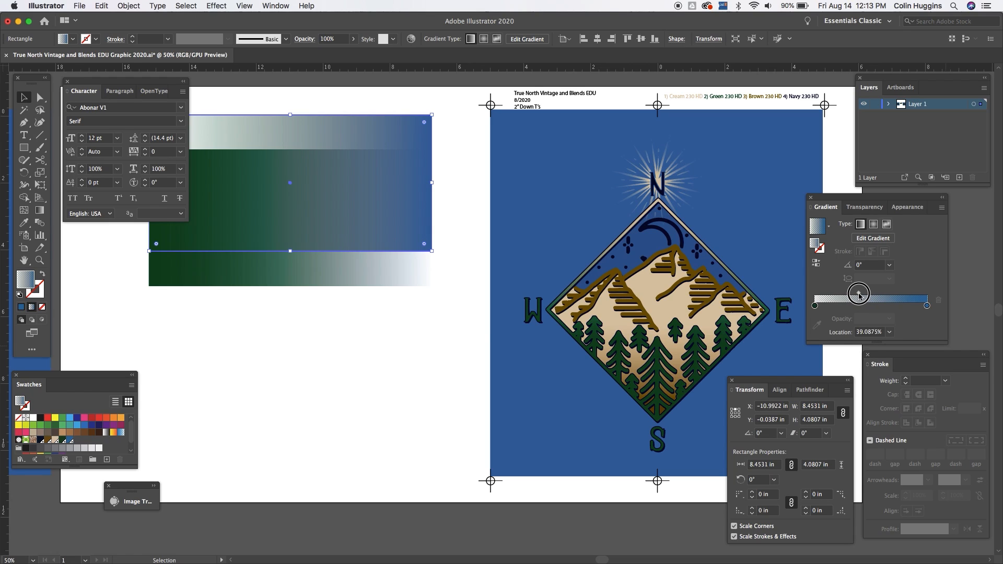
drag(859, 293, 851, 292)
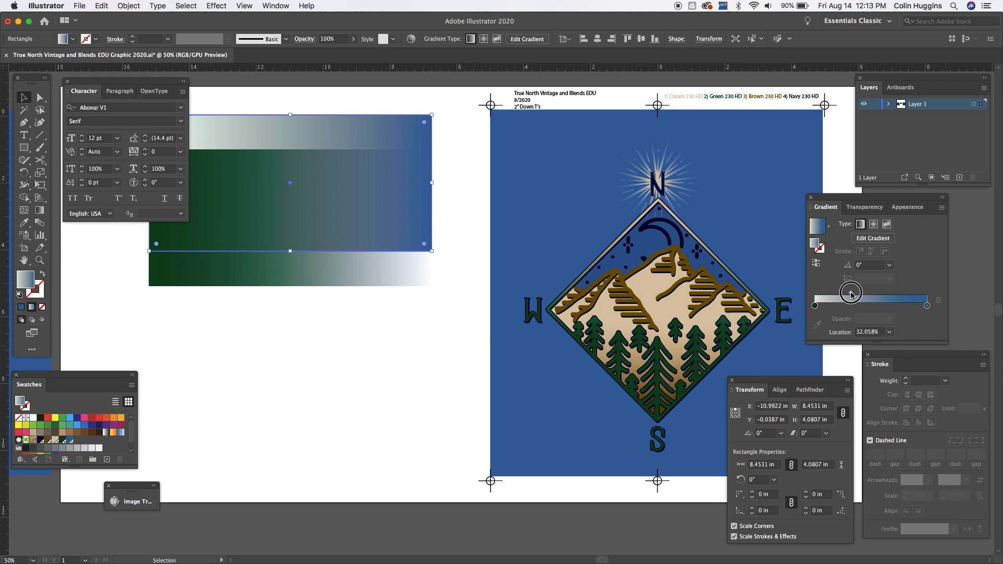
drag(851, 293, 848, 292)
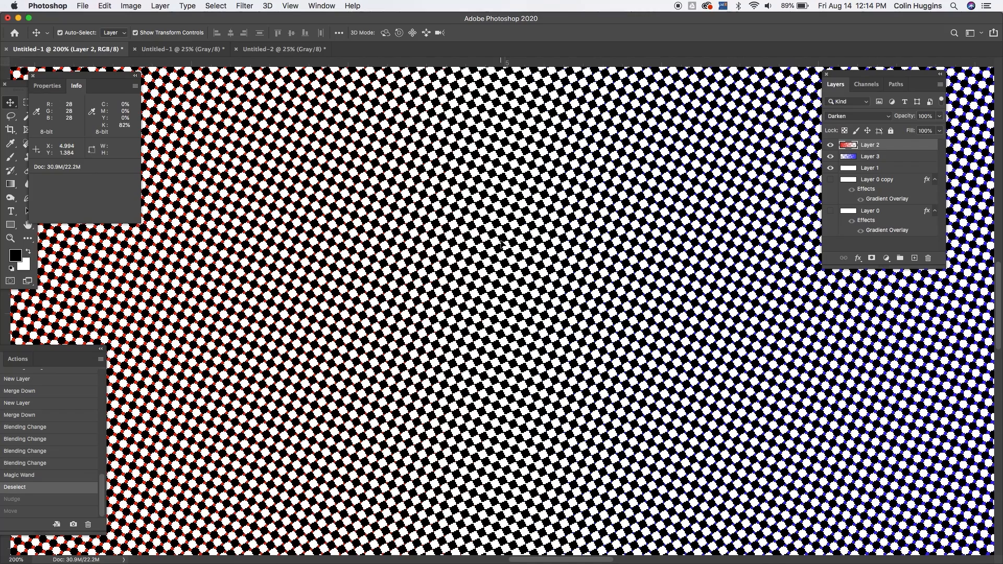
mouse_move(451, 125)
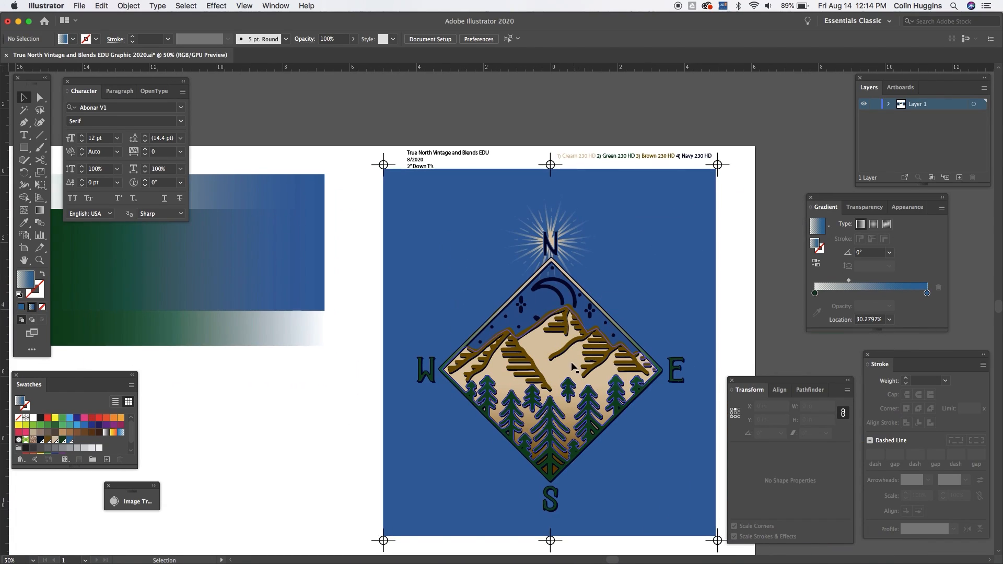
Step: Select the whole compass mountain artwork including the blue background
click(570, 368)
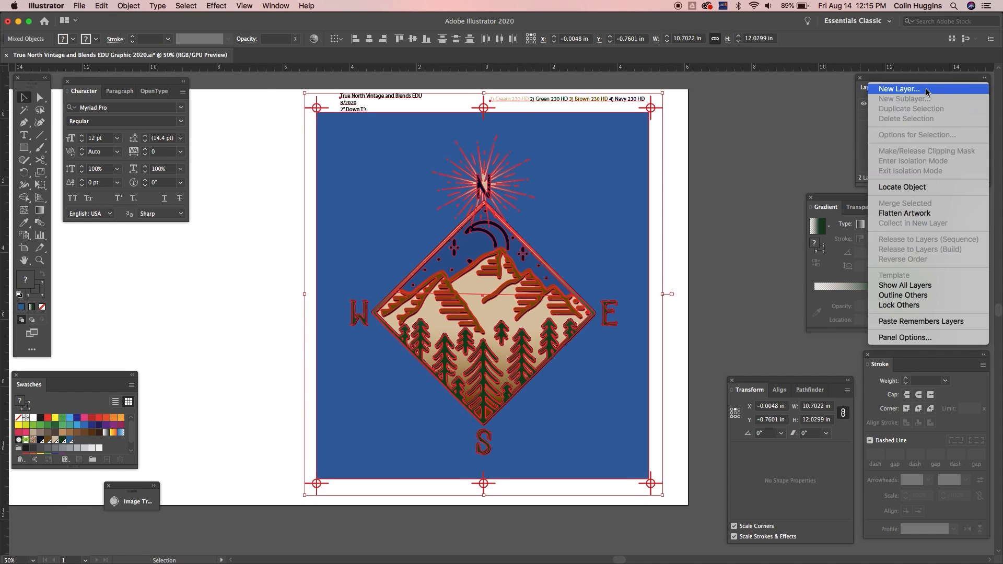
Step: Add new layers from the Layers panel menu and restore Layer 1's visibility
click(898, 89)
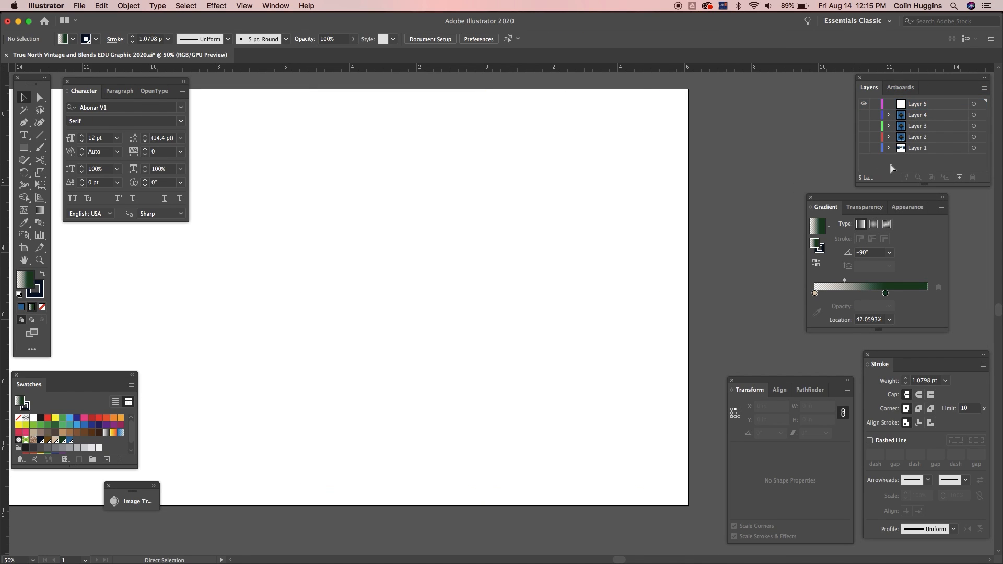
click(864, 115)
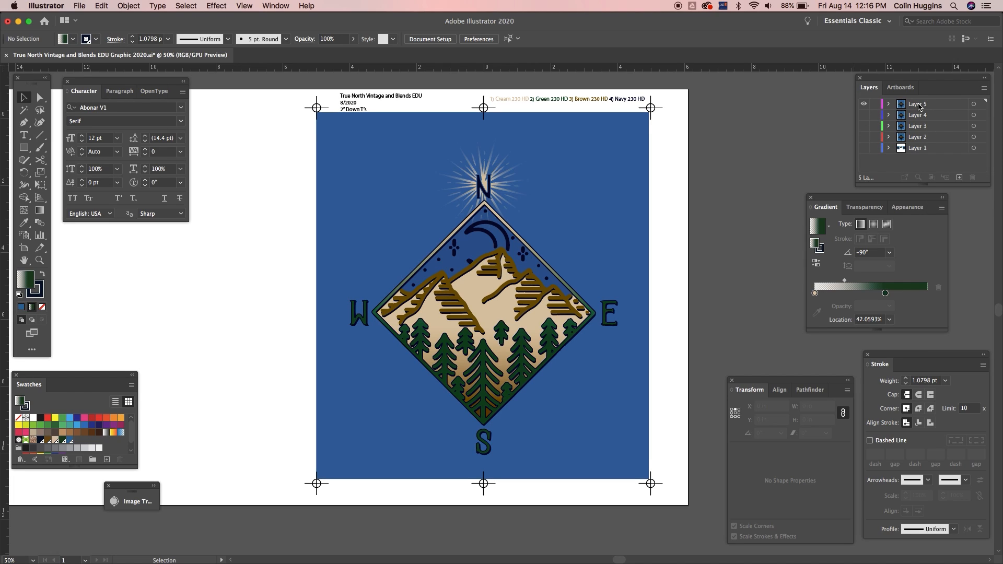
Step: Rename a new layer and shift the cream gradient's stop and midpoint along the slider
double_click(917, 104)
text(Navy)
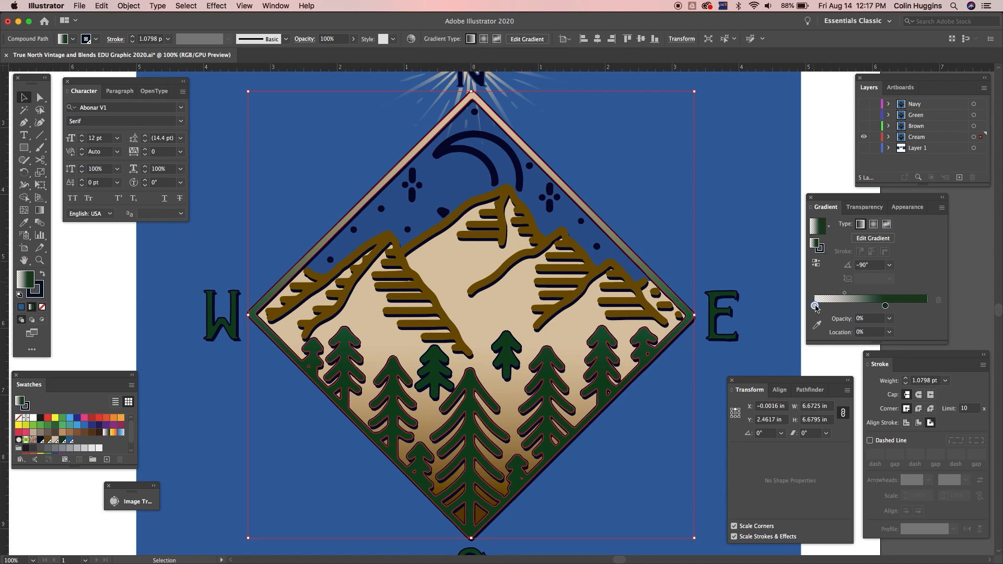
drag(814, 305, 884, 305)
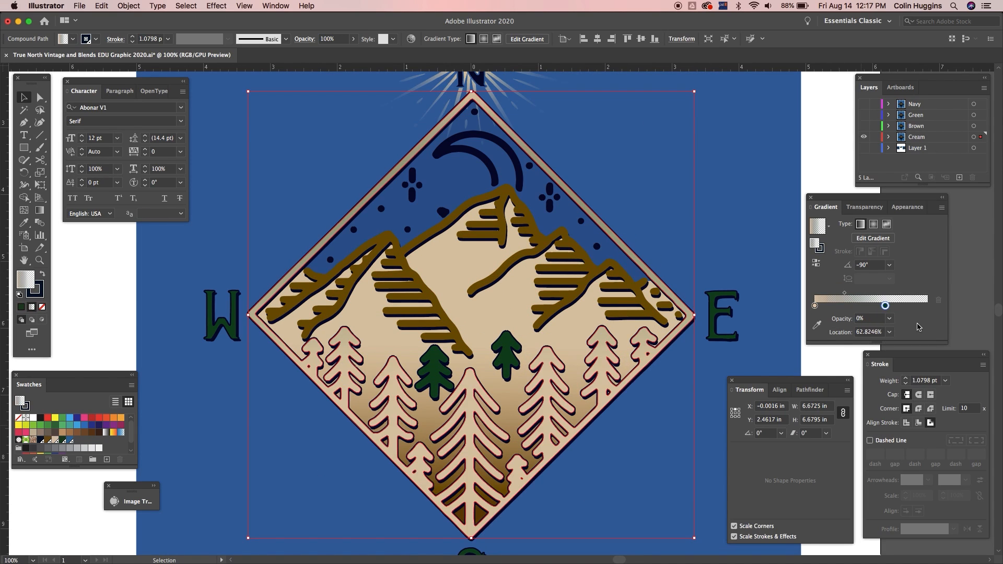
drag(885, 305, 844, 293)
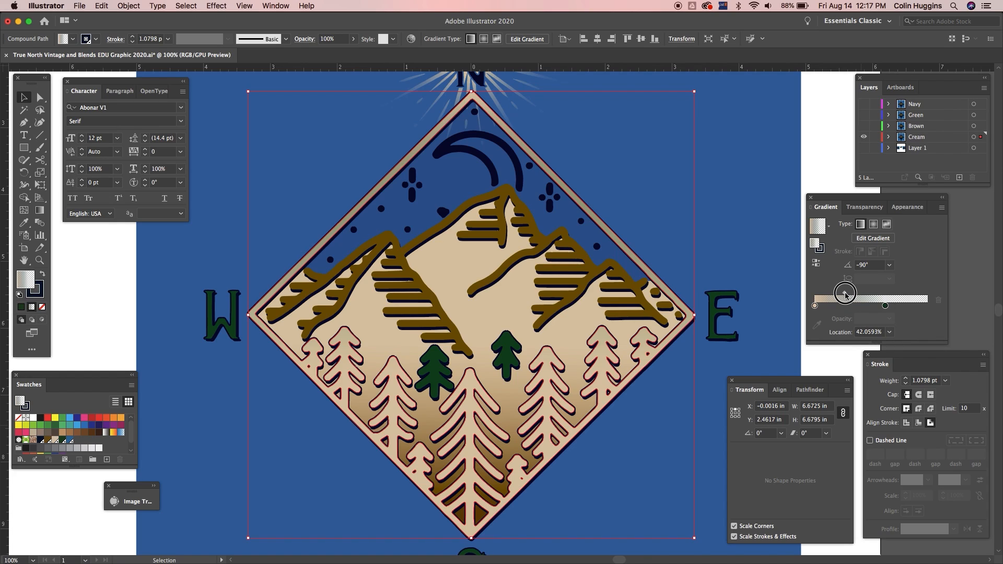
drag(844, 299, 864, 299)
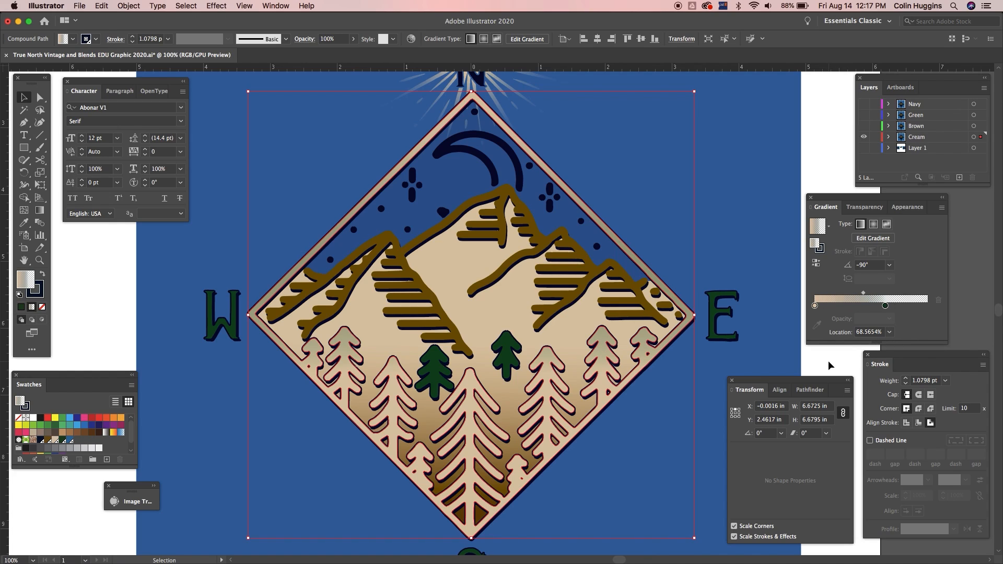
Step: Deselect the artwork, then reselect the cream artwork group for Multiply blending
click(885, 305)
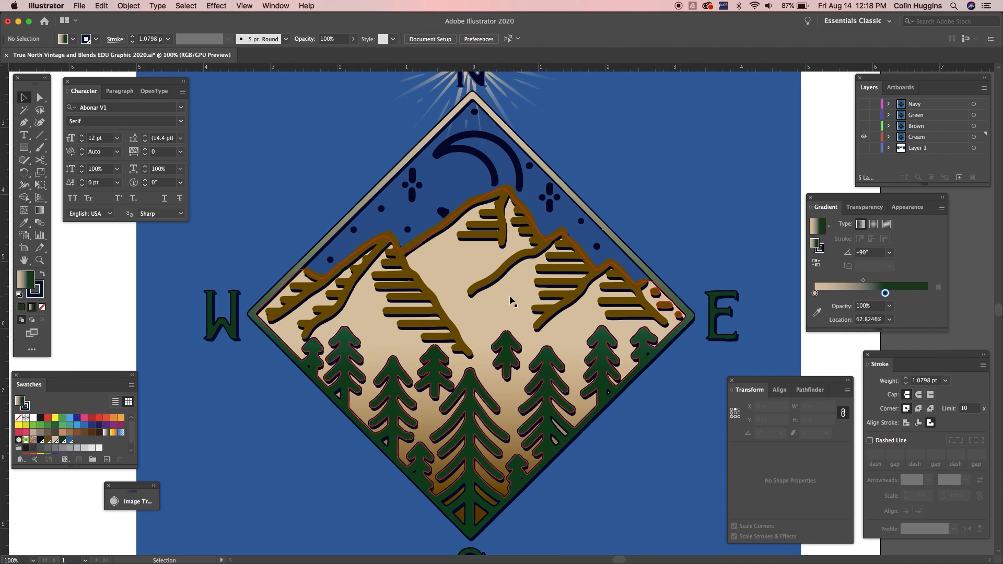
click(889, 305)
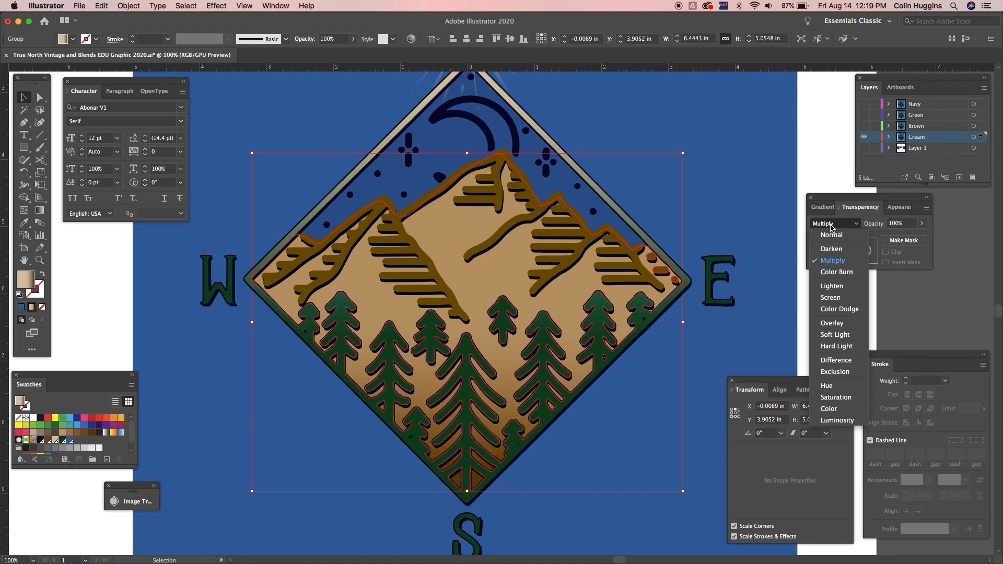
Step: Return the cream artwork to Normal blending and reselect the cream group
click(831, 235)
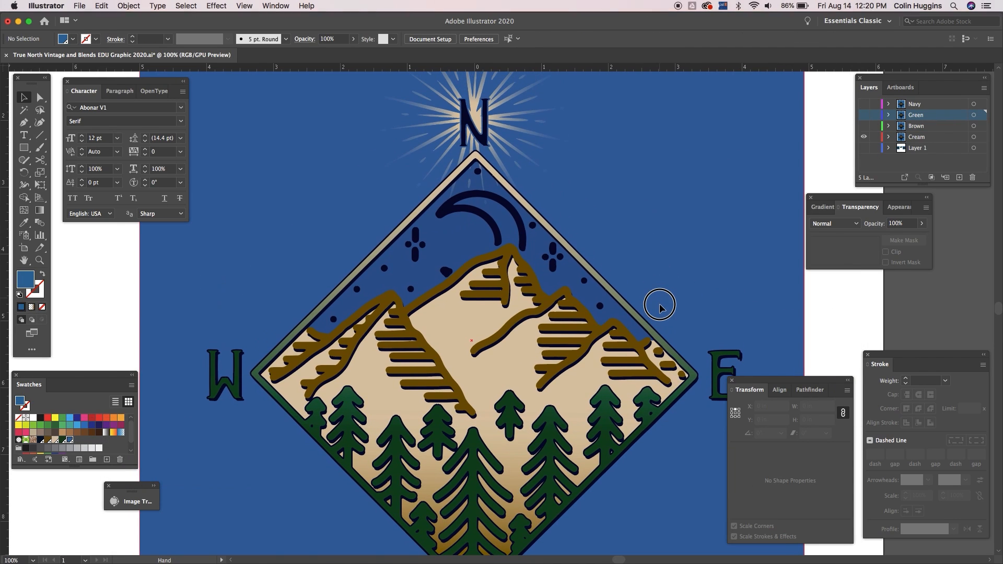
scroll(down, 3)
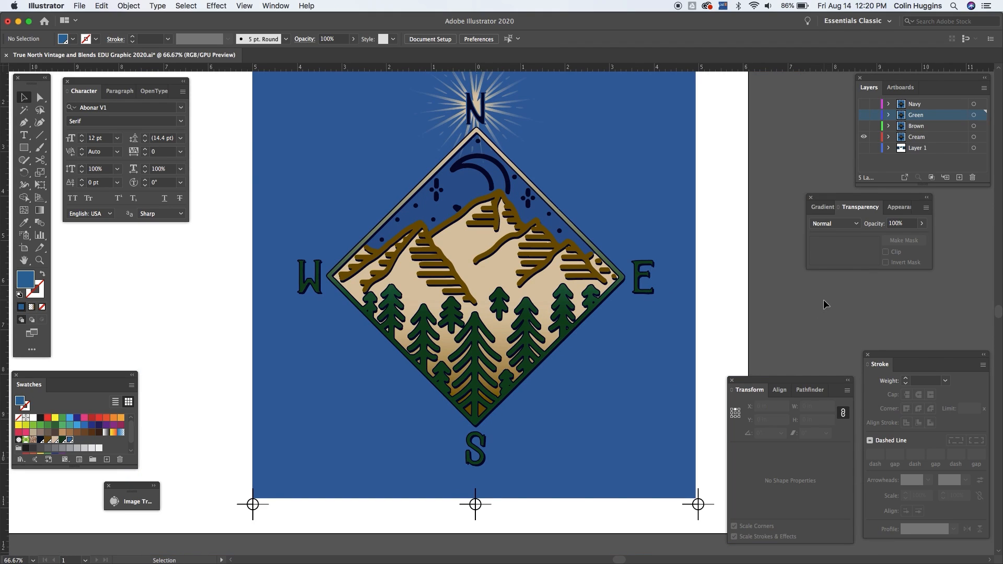
mouse_move(749, 201)
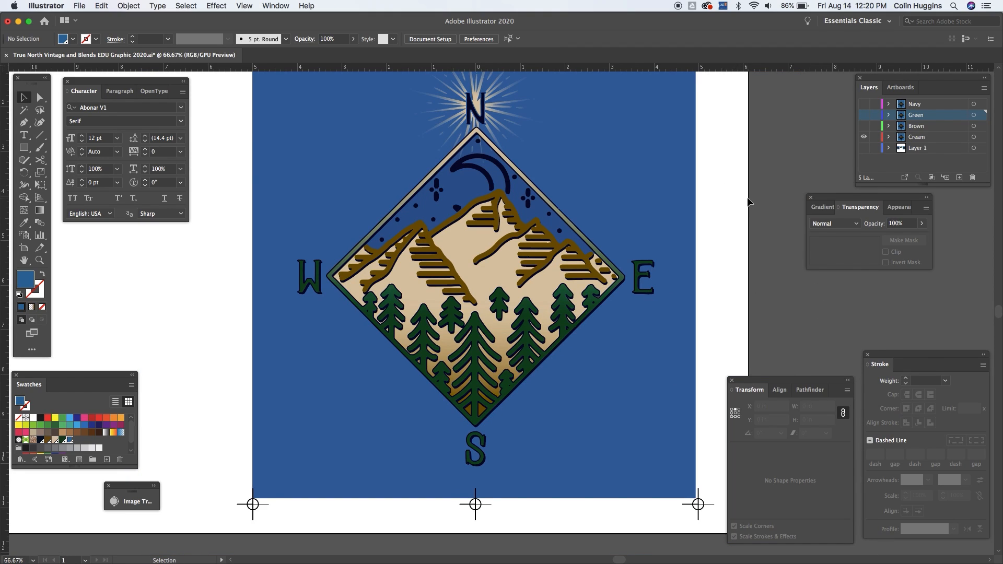
click(925, 137)
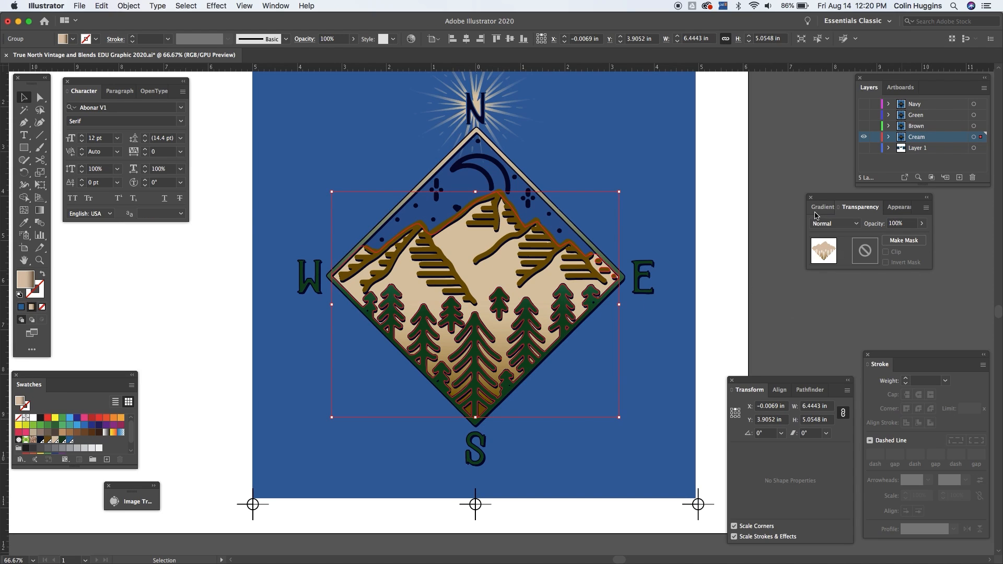
Step: Show the cream group's cream-to-brown linear gradient (about -91°) in the Gradient panel
click(821, 207)
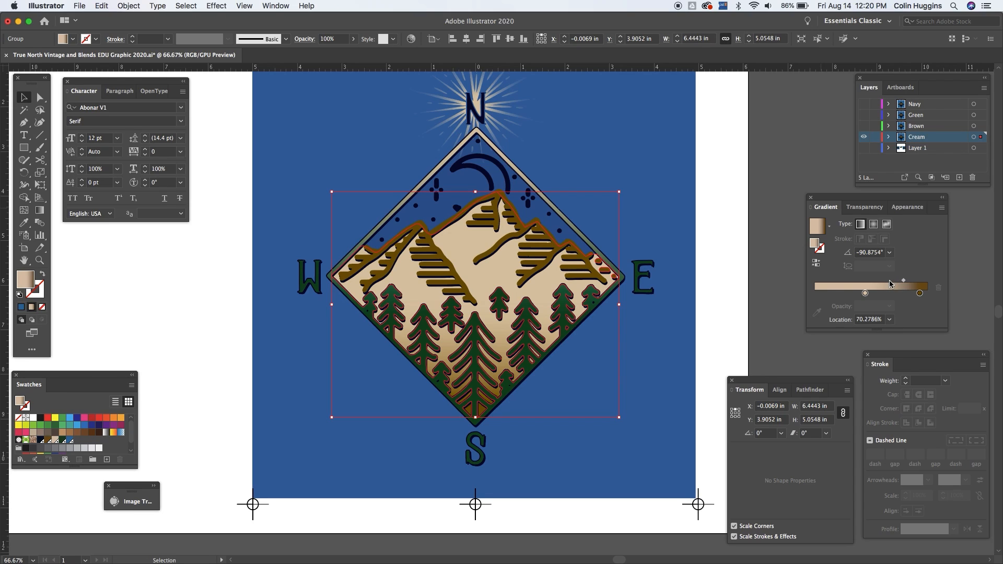
mouse_move(919, 292)
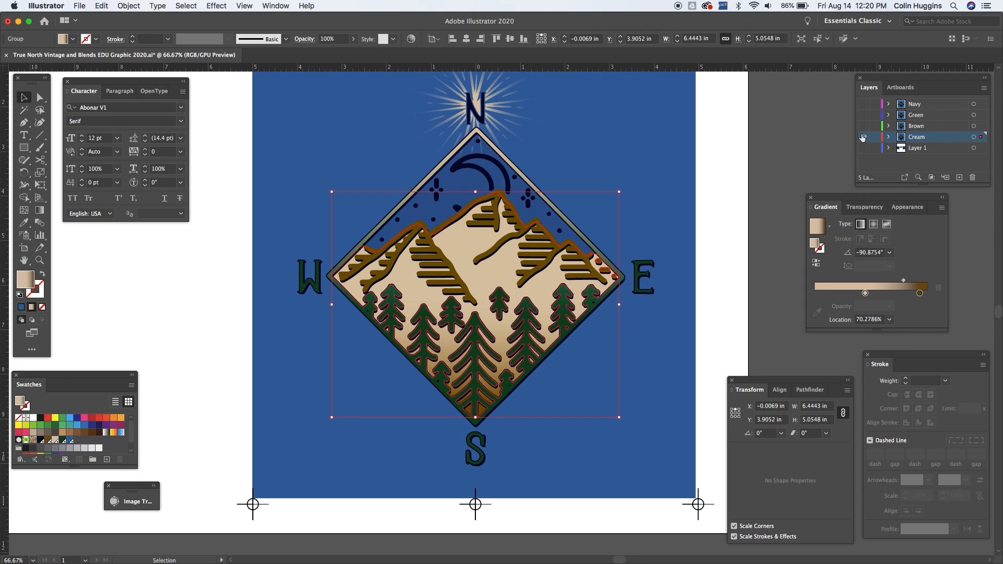
mouse_move(863, 137)
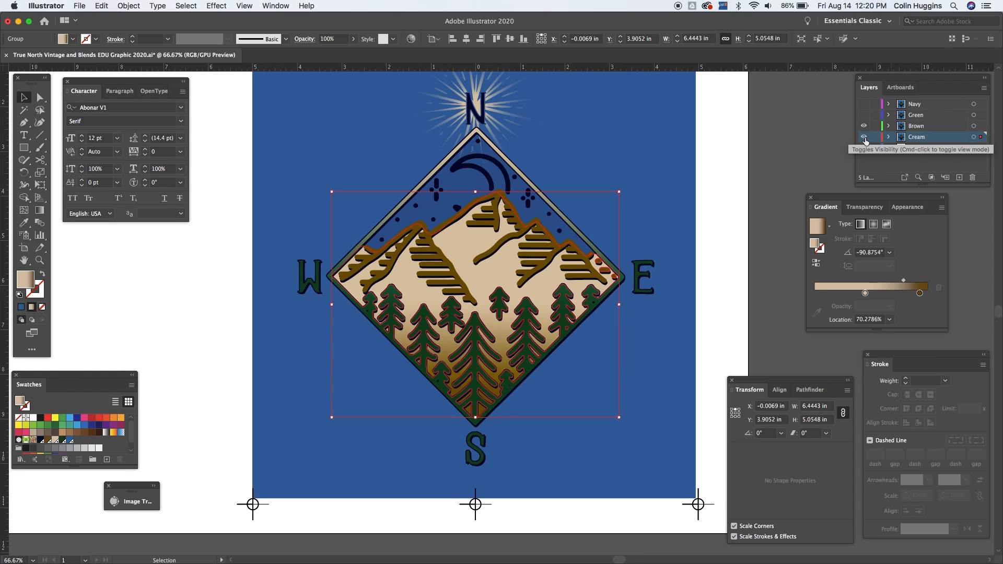